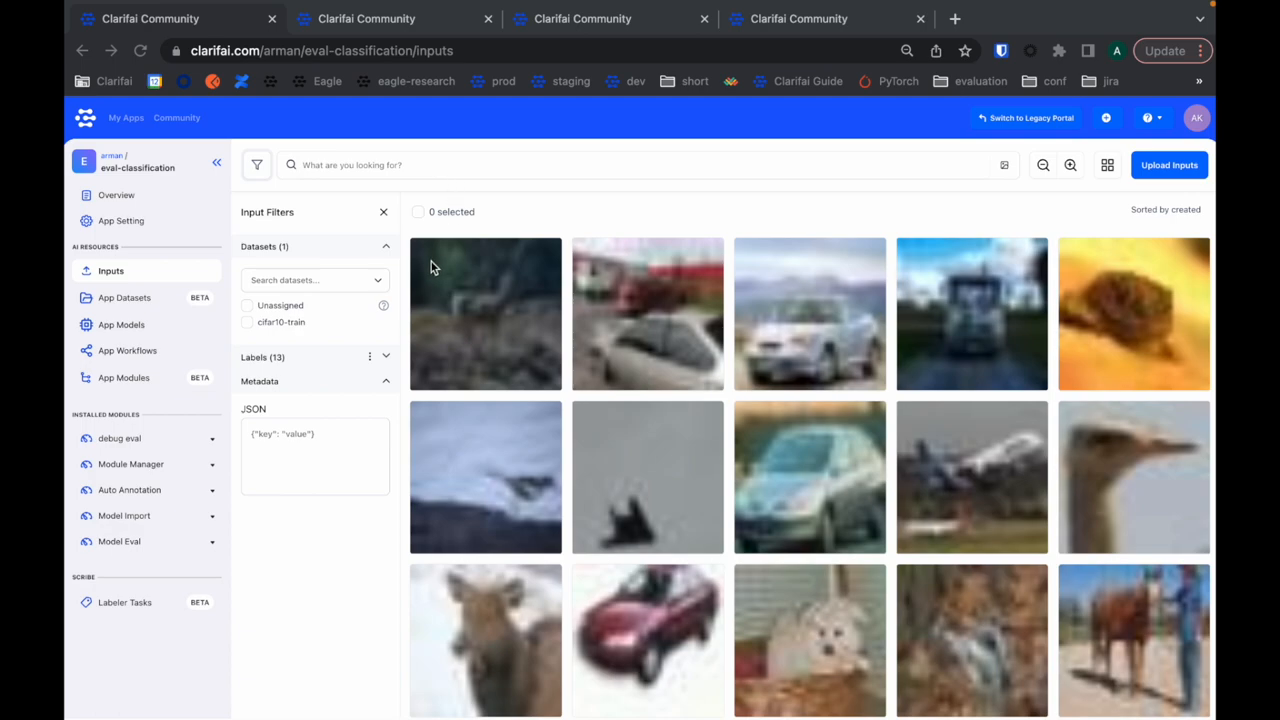
{"action": "mouse_move", "coordinate": [238, 244]}
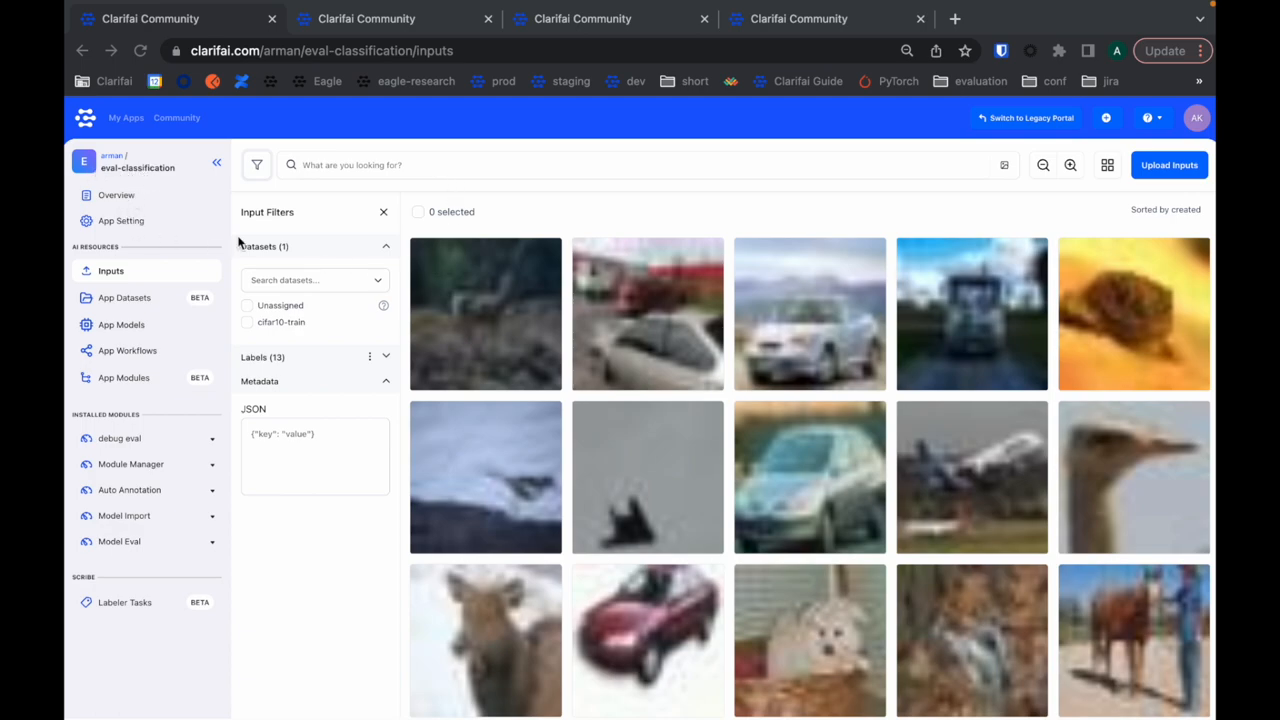
{"action": "mouse_move", "coordinate": [948, 582]}
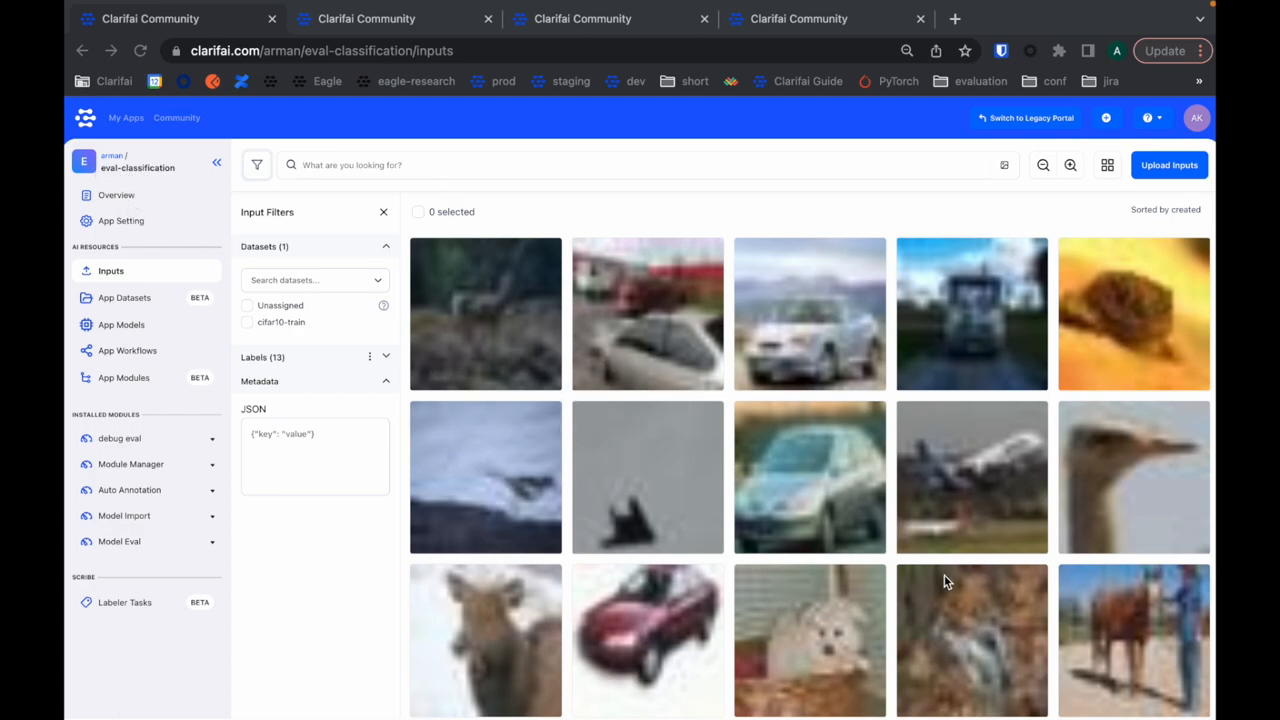
{"action": "mouse_move", "coordinate": [956, 564]}
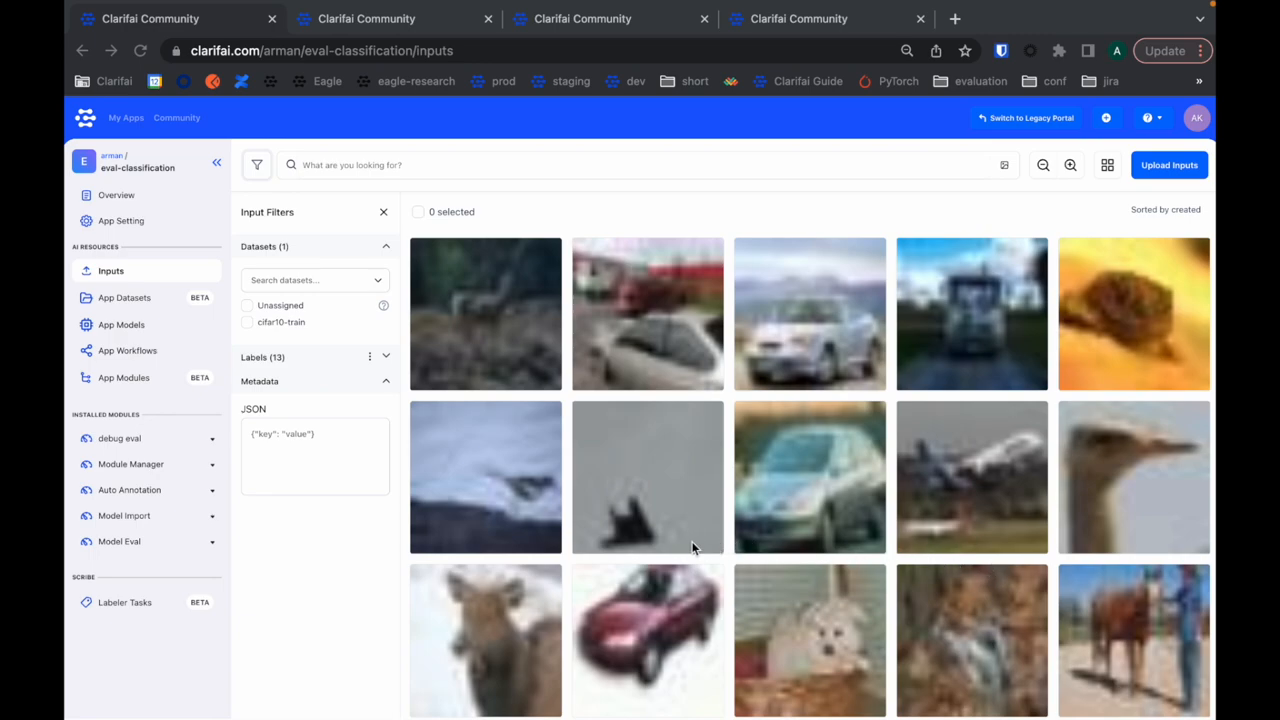
{"action": "mouse_move", "coordinate": [584, 540]}
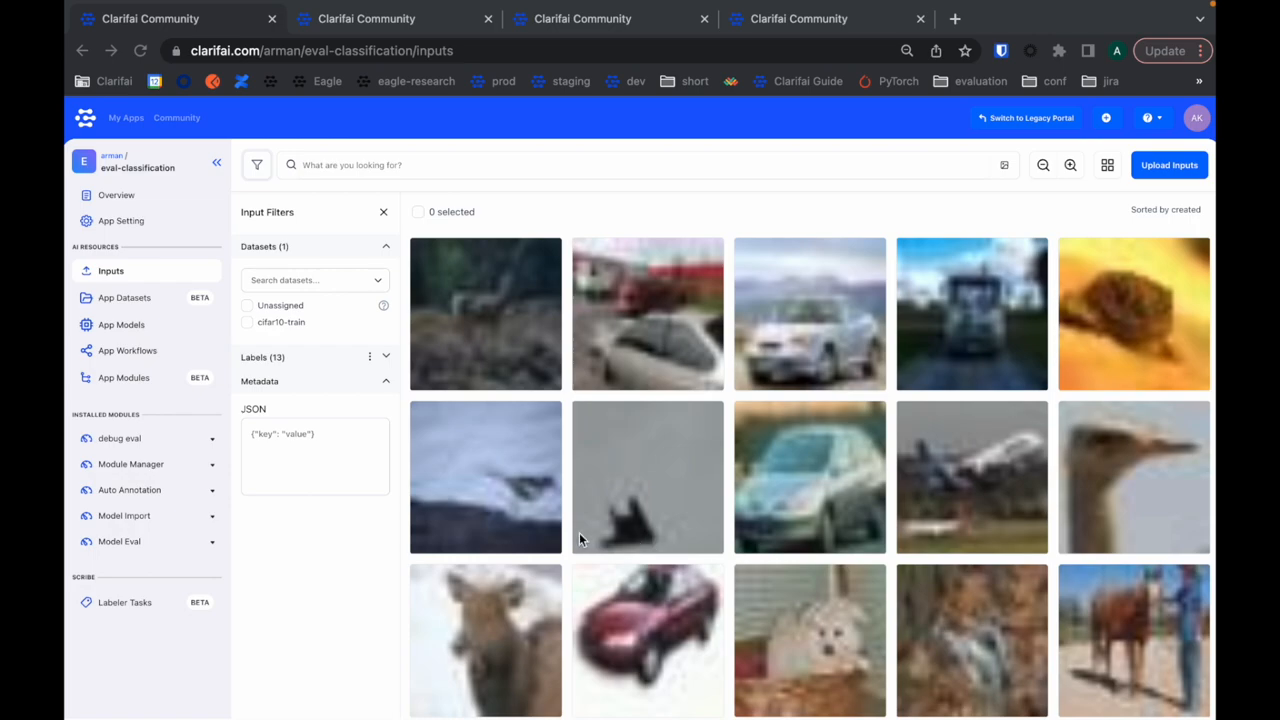
{"action": "mouse_move", "coordinate": [540, 402]}
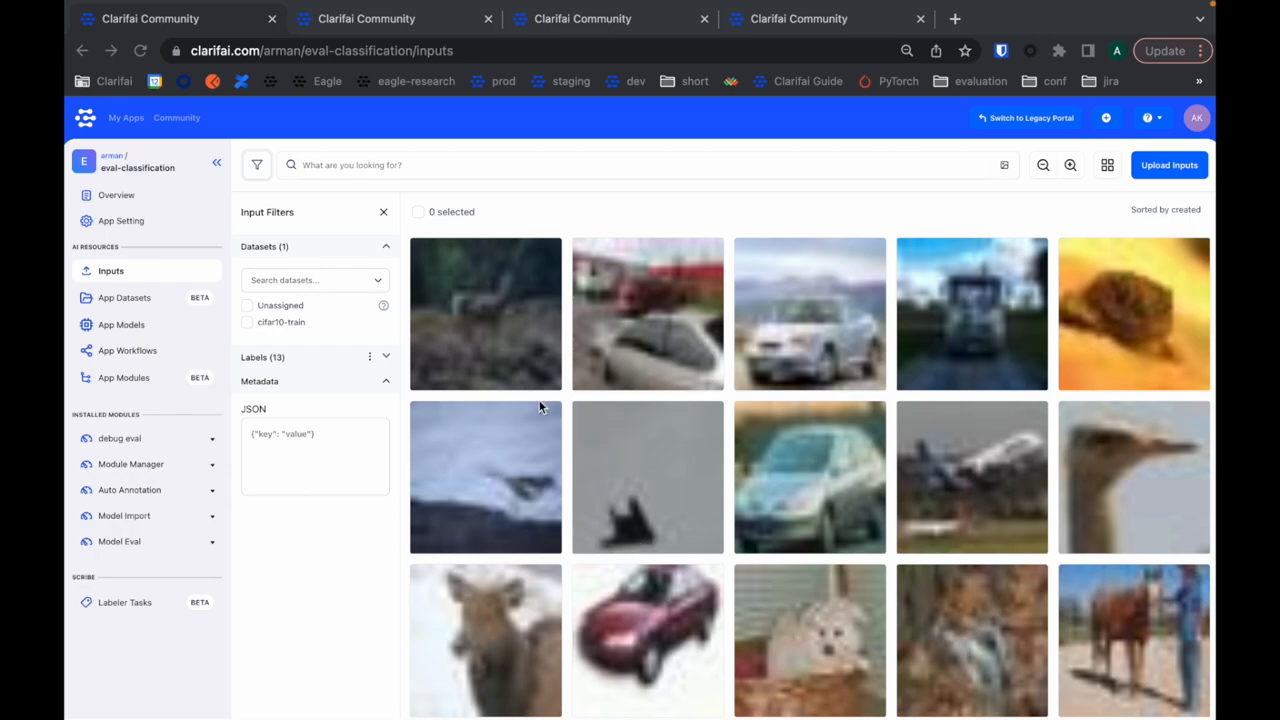
{"action": "mouse_move", "coordinate": [538, 438]}
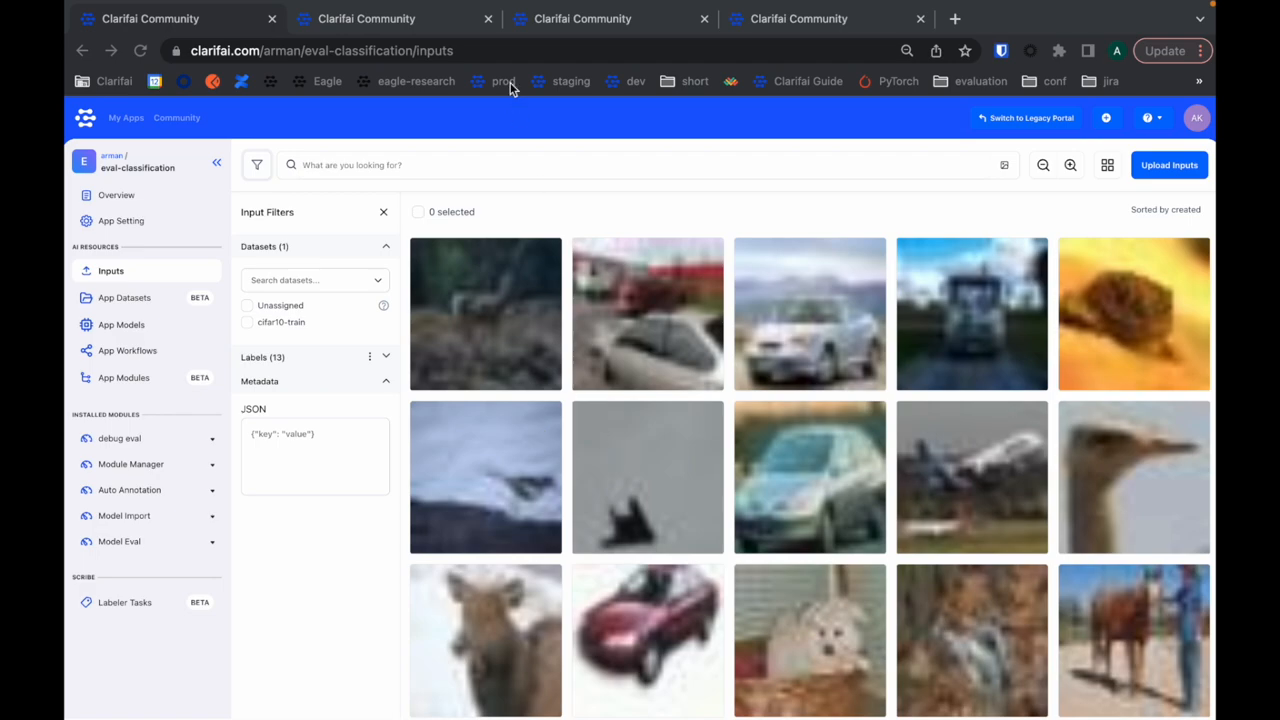
Show the image classifier's Model Eval page and reach the per-class Evaluation Summary table.
{"action": "left_click", "coordinate": [120, 540]}
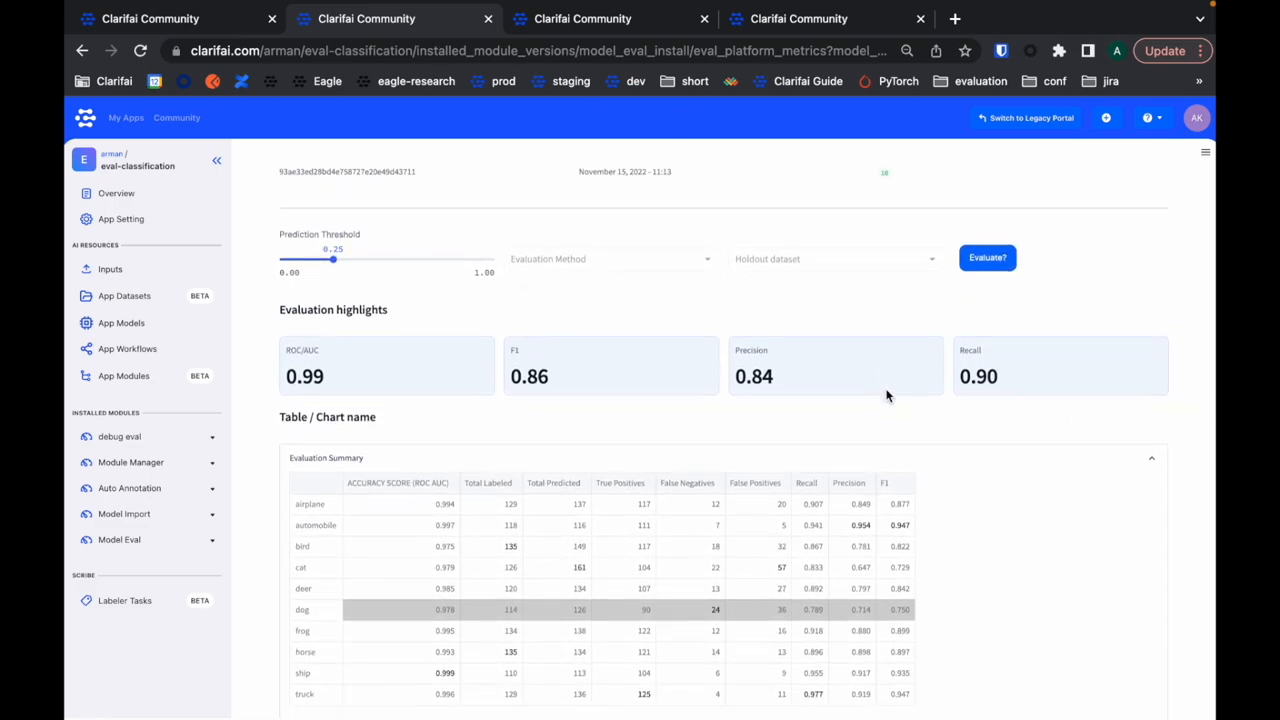
{"action": "scroll", "scroll_direction": "down", "scroll_amount": 3}
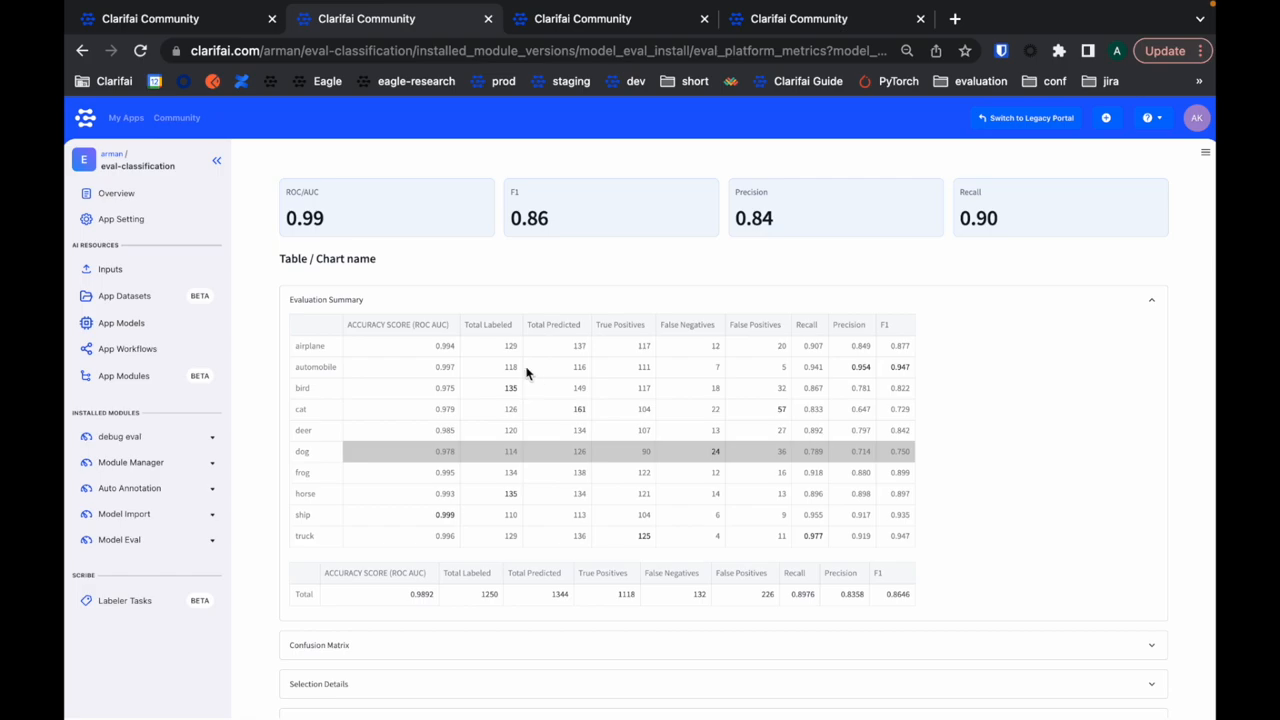
{"action": "scroll", "scroll_direction": "down", "scroll_amount": 3}
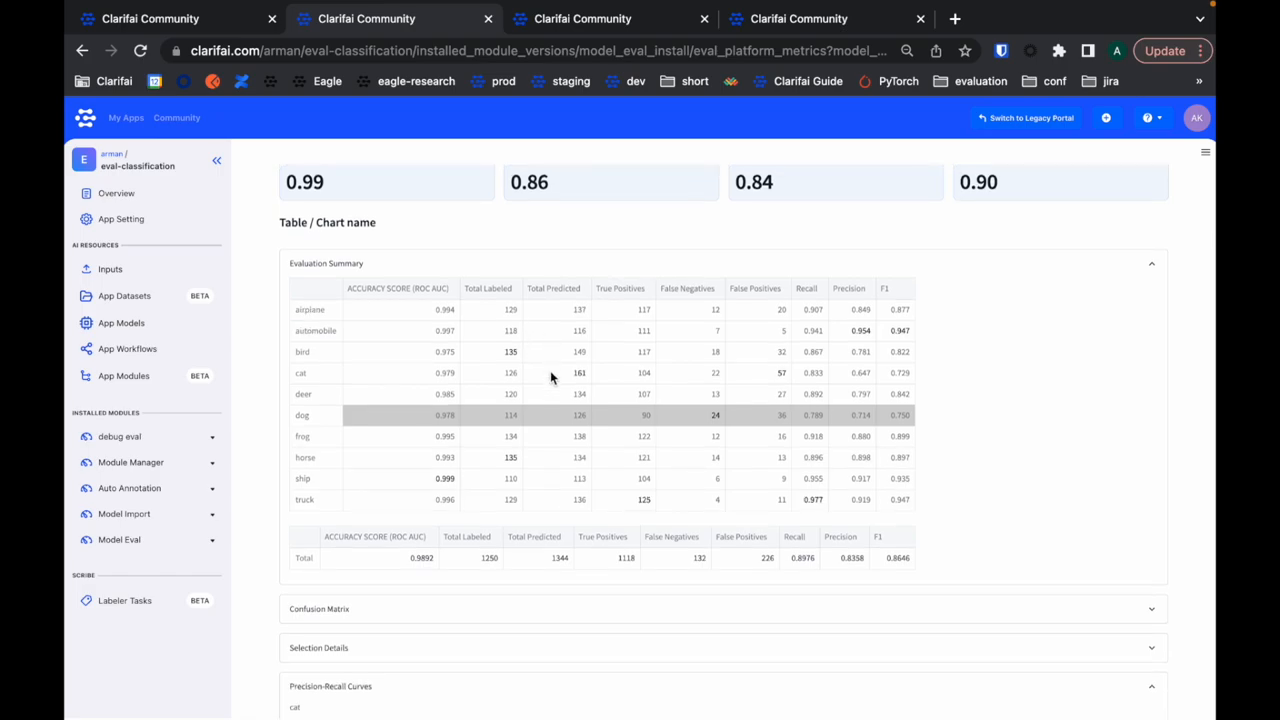
{"action": "scroll", "scroll_direction": "down", "scroll_amount": 3}
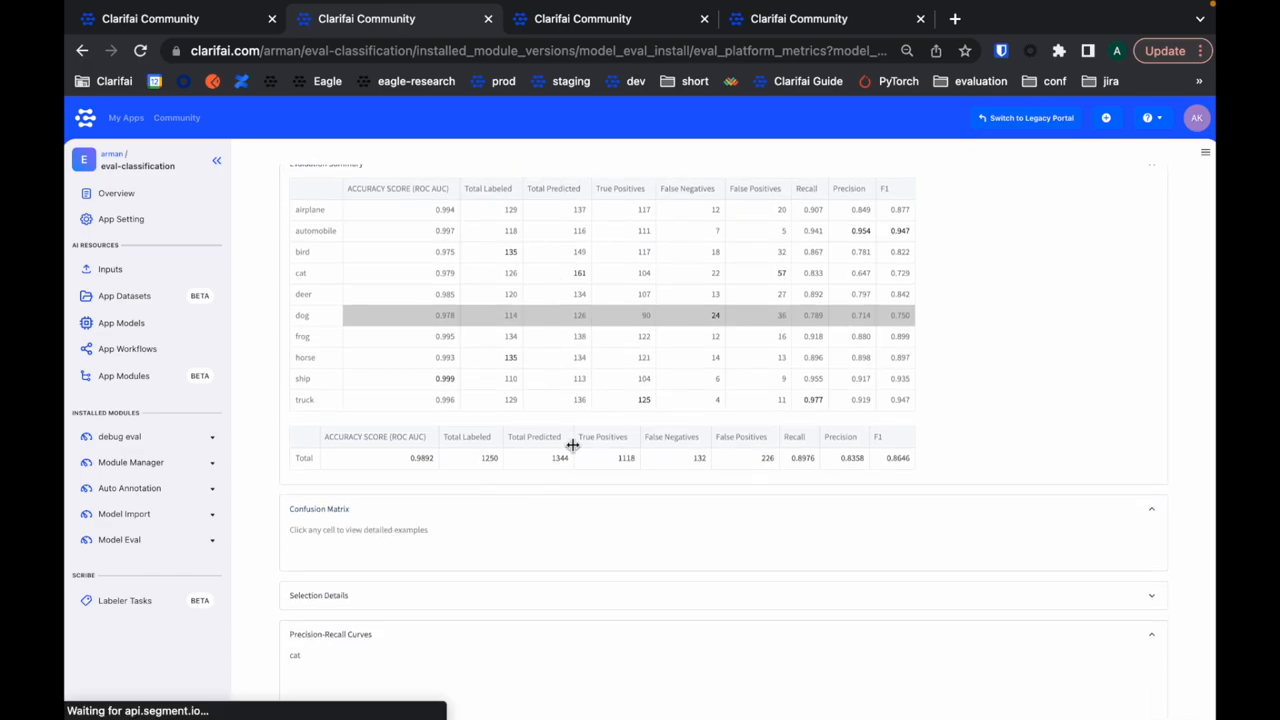
{"action": "scroll", "scroll_direction": "down", "scroll_amount": 3}
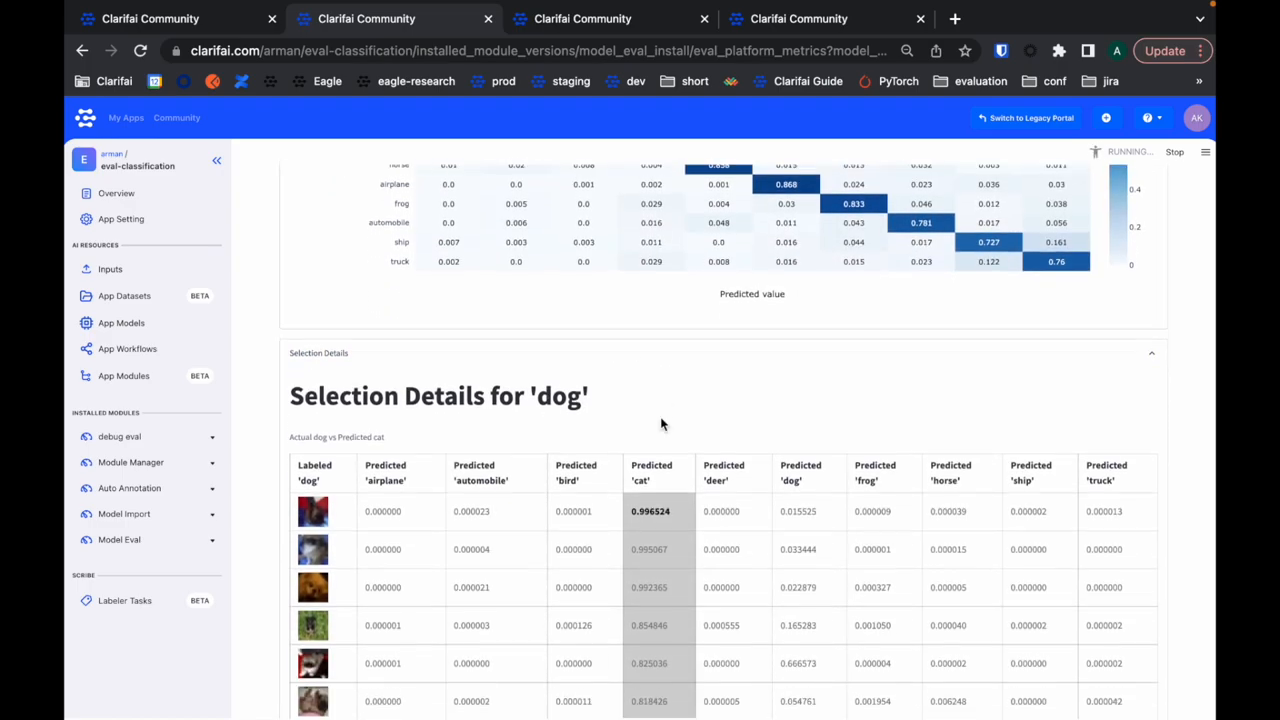
Scroll to the confusion matrix and the dog-predicted-as-cat selection details.
{"action": "scroll", "scroll_direction": "down", "scroll_amount": 3}
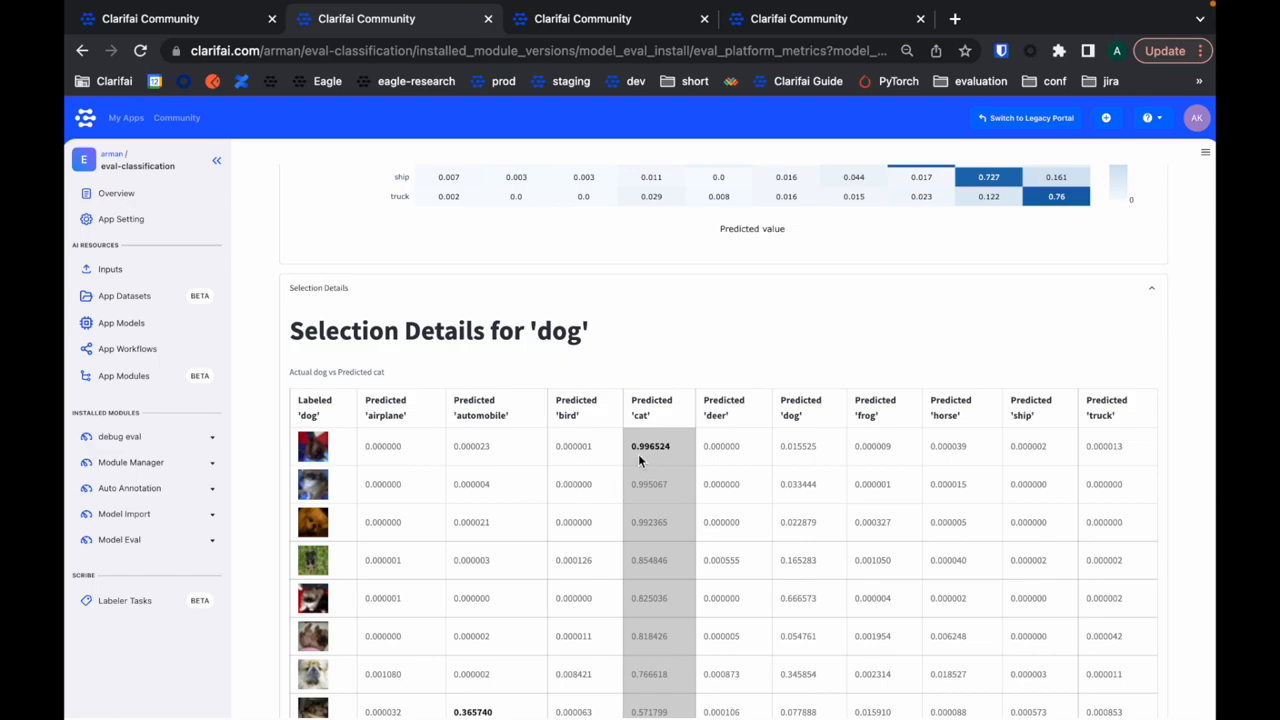
{"action": "mouse_move", "coordinate": [660, 420]}
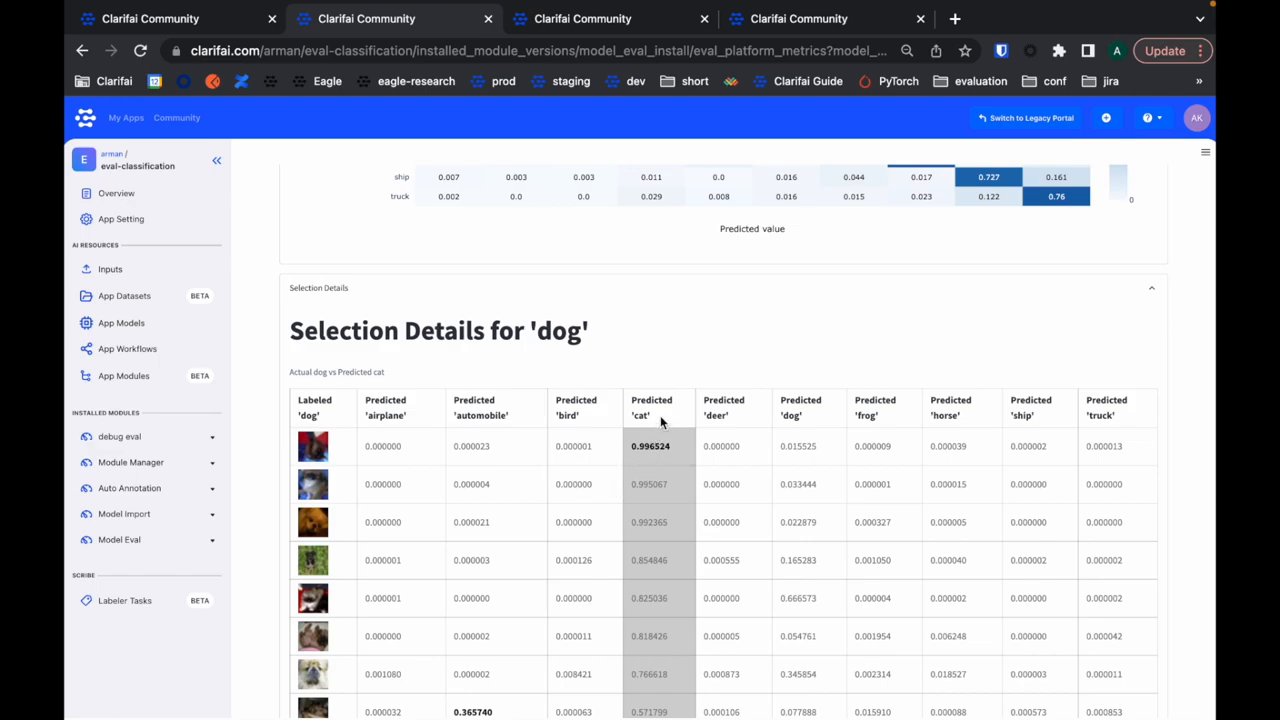
{"action": "mouse_move", "coordinate": [1056, 312]}
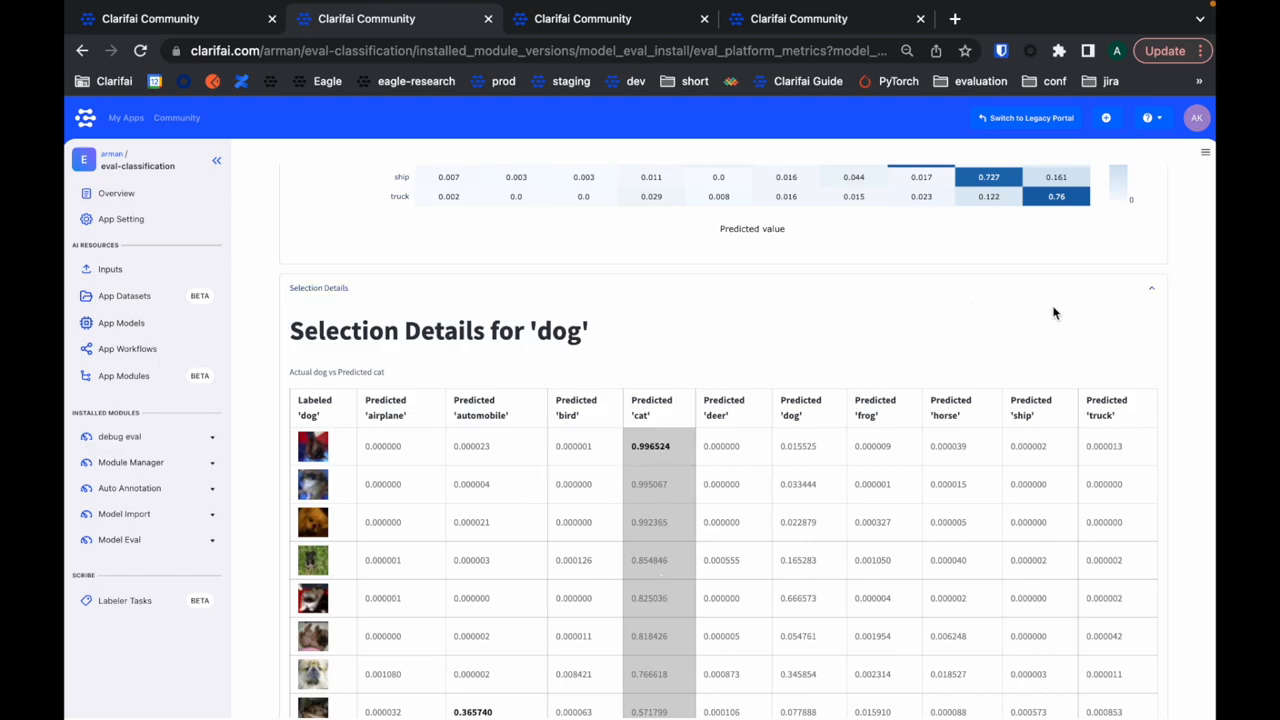
{"action": "mouse_move", "coordinate": [1112, 308]}
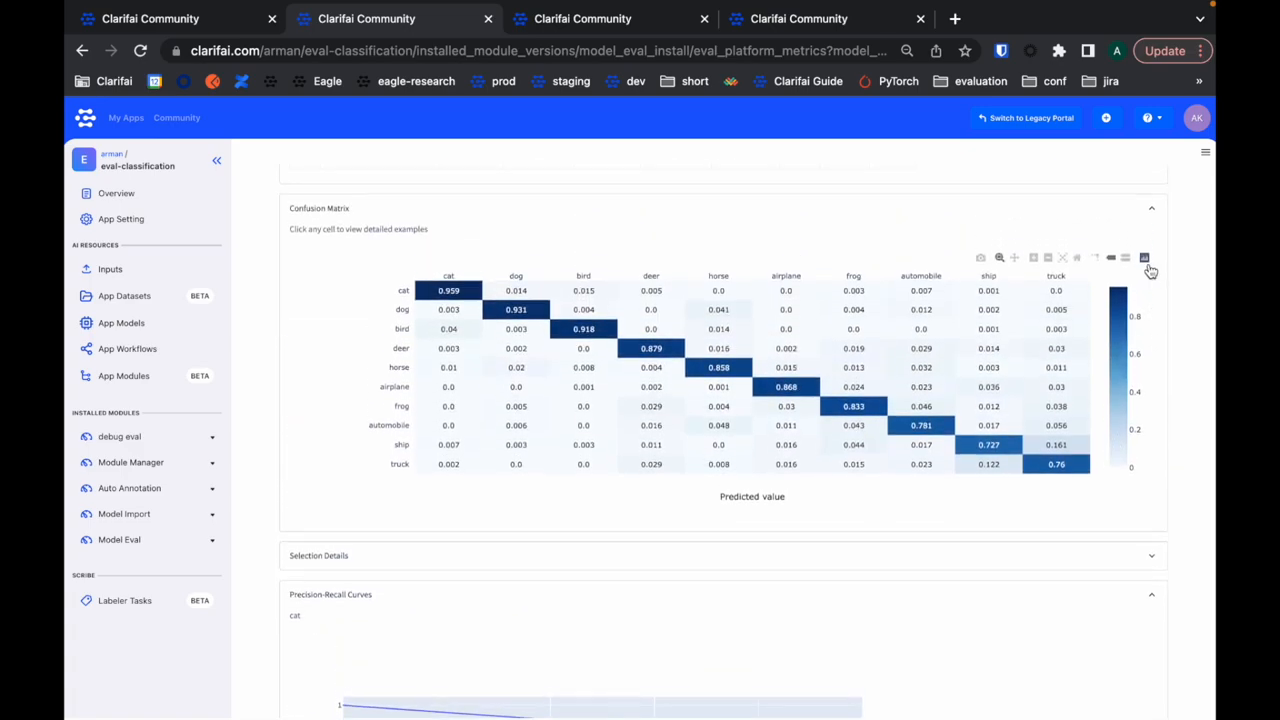
{"action": "left_click", "coordinate": [1152, 208]}
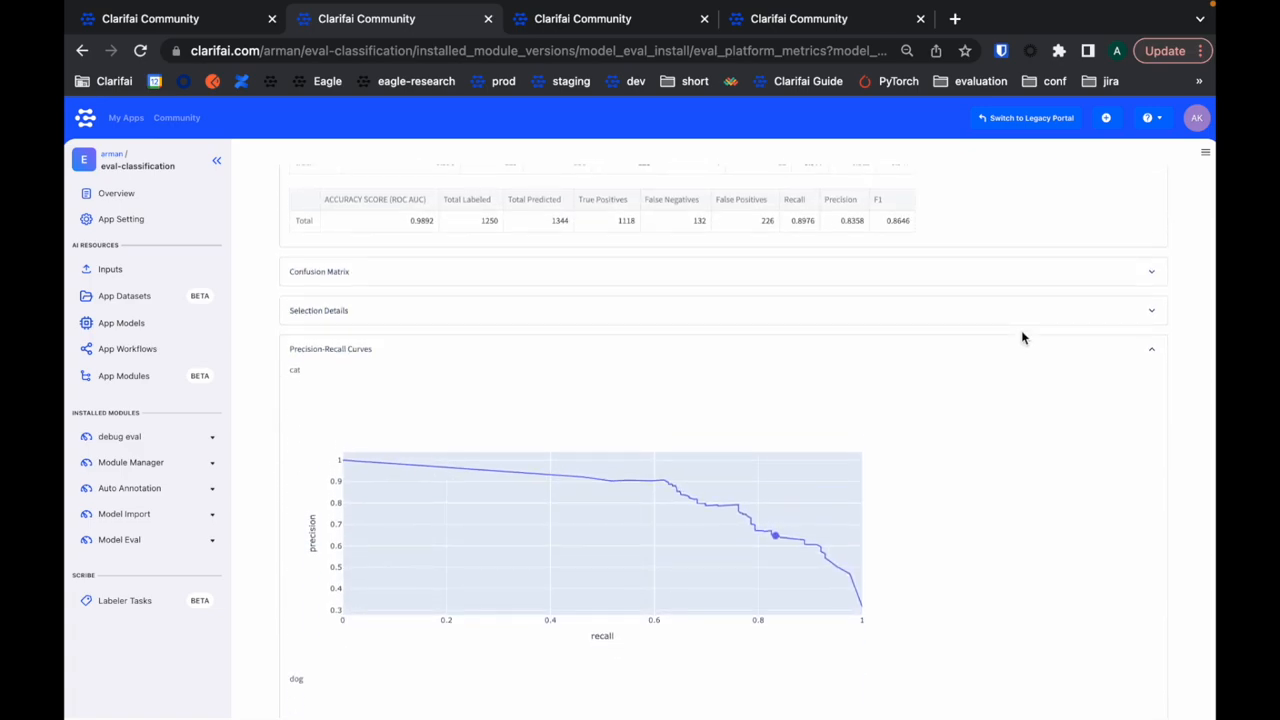
{"action": "scroll", "scroll_direction": "up", "scroll_amount": 3}
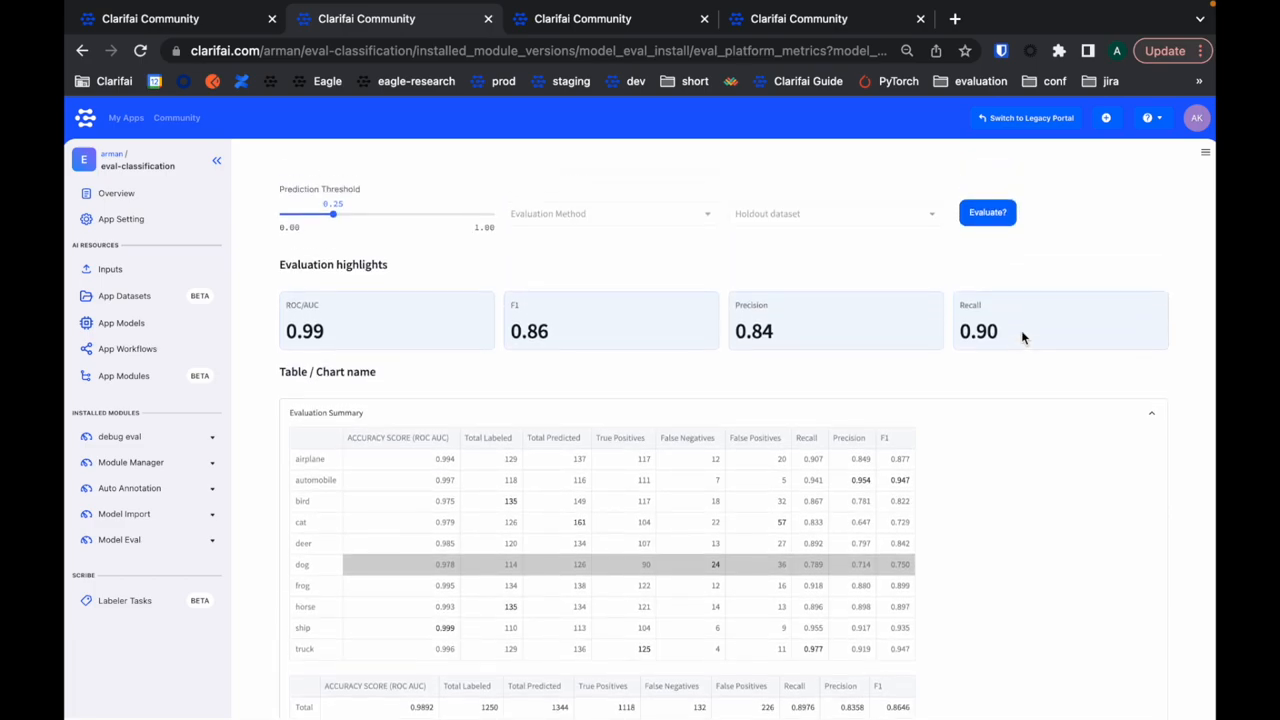
{"action": "left_click_drag", "start_coordinate": [332, 214], "coordinate": [380, 214]}
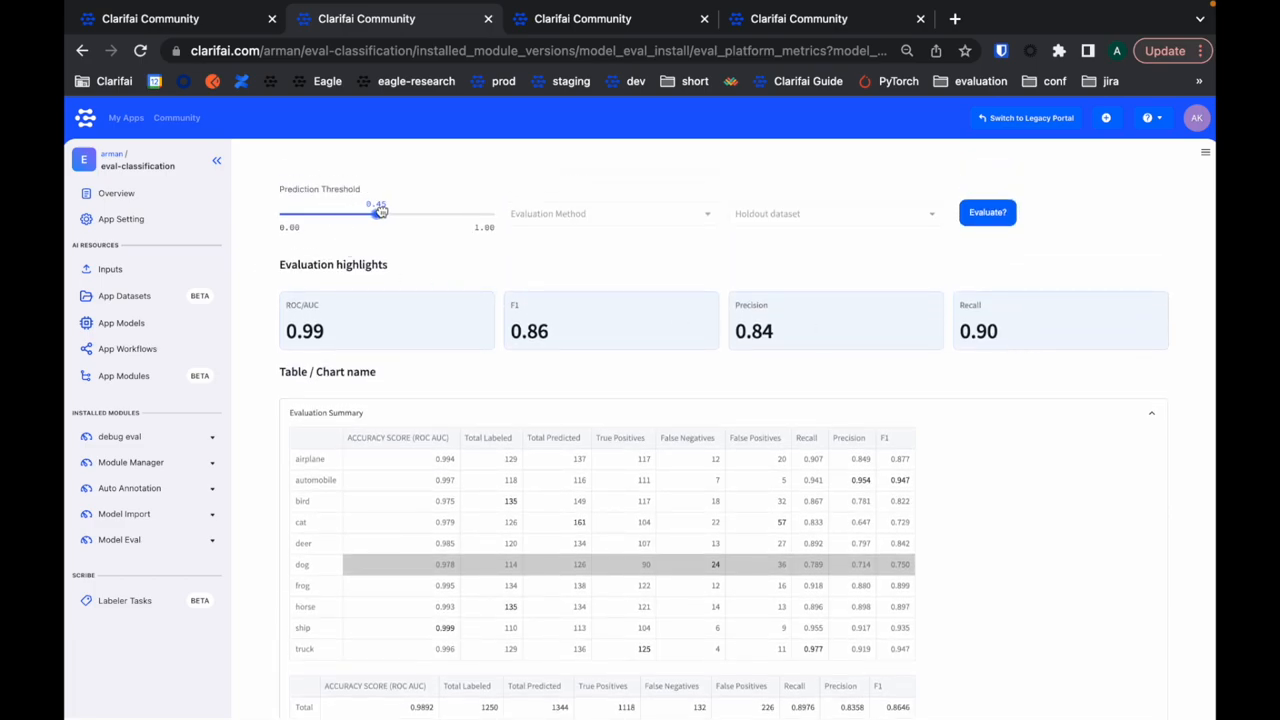
{"action": "left_click_drag", "start_coordinate": [378, 212], "coordinate": [408, 212]}
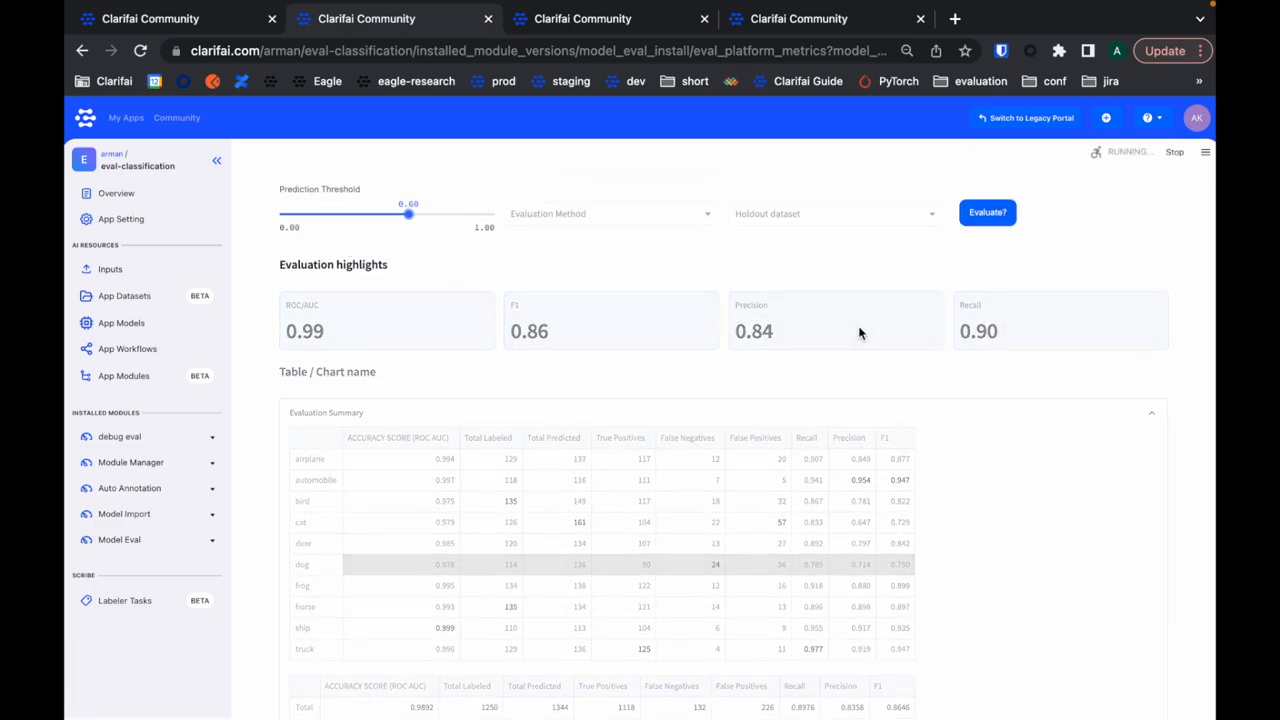
{"action": "left_click", "coordinate": [988, 208]}
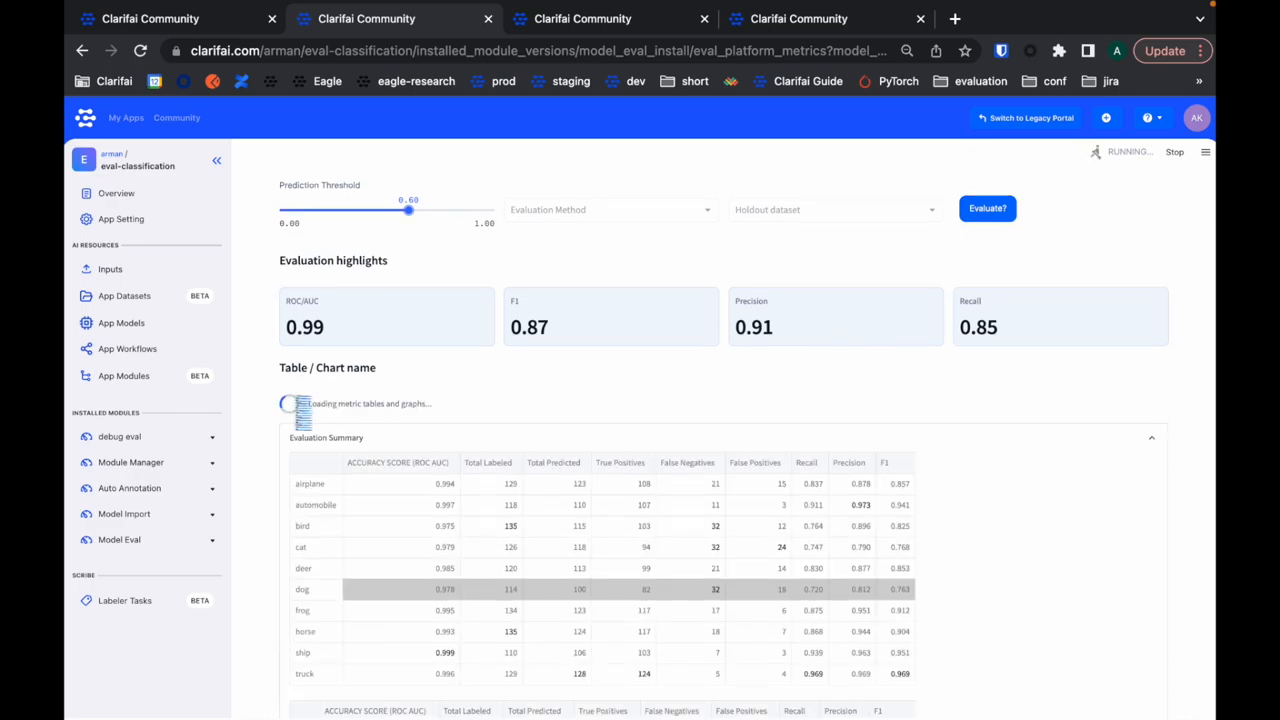
{"action": "scroll", "scroll_direction": "down", "scroll_amount": 3}
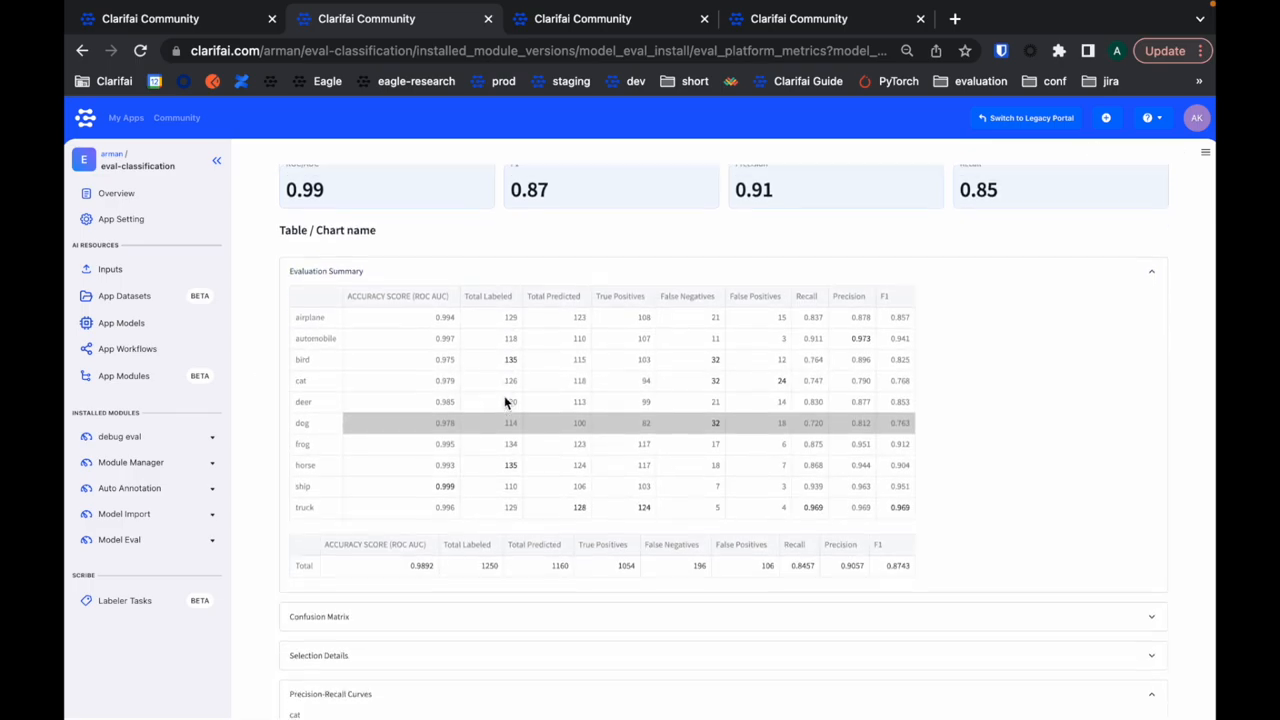
{"action": "scroll", "scroll_direction": "down", "scroll_amount": 3}
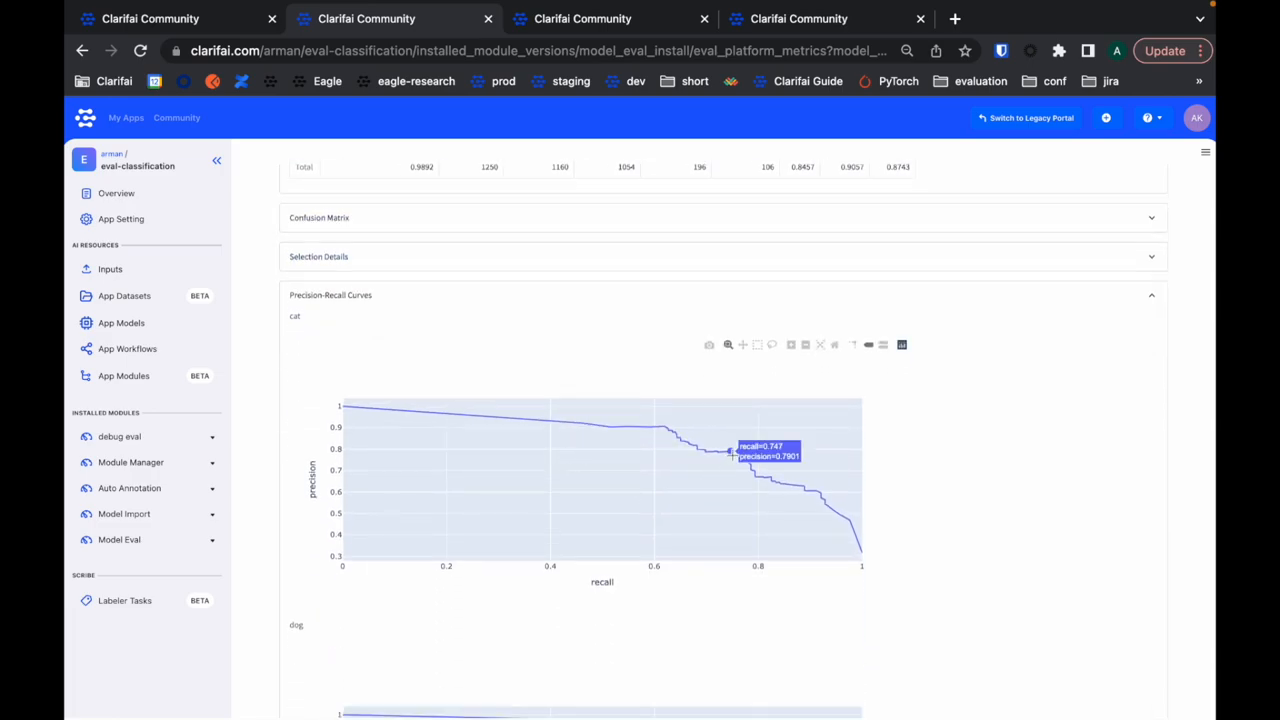
{"action": "mouse_move", "coordinate": [976, 352]}
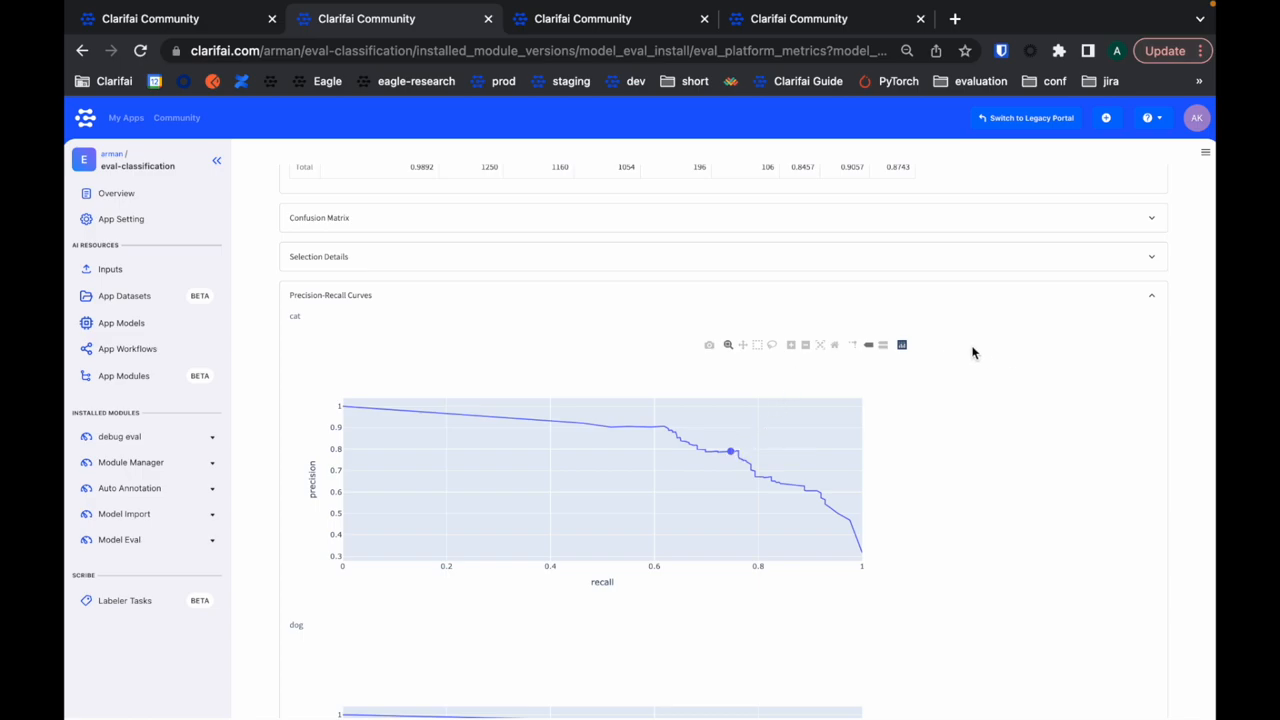
{"action": "mouse_move", "coordinate": [1012, 328]}
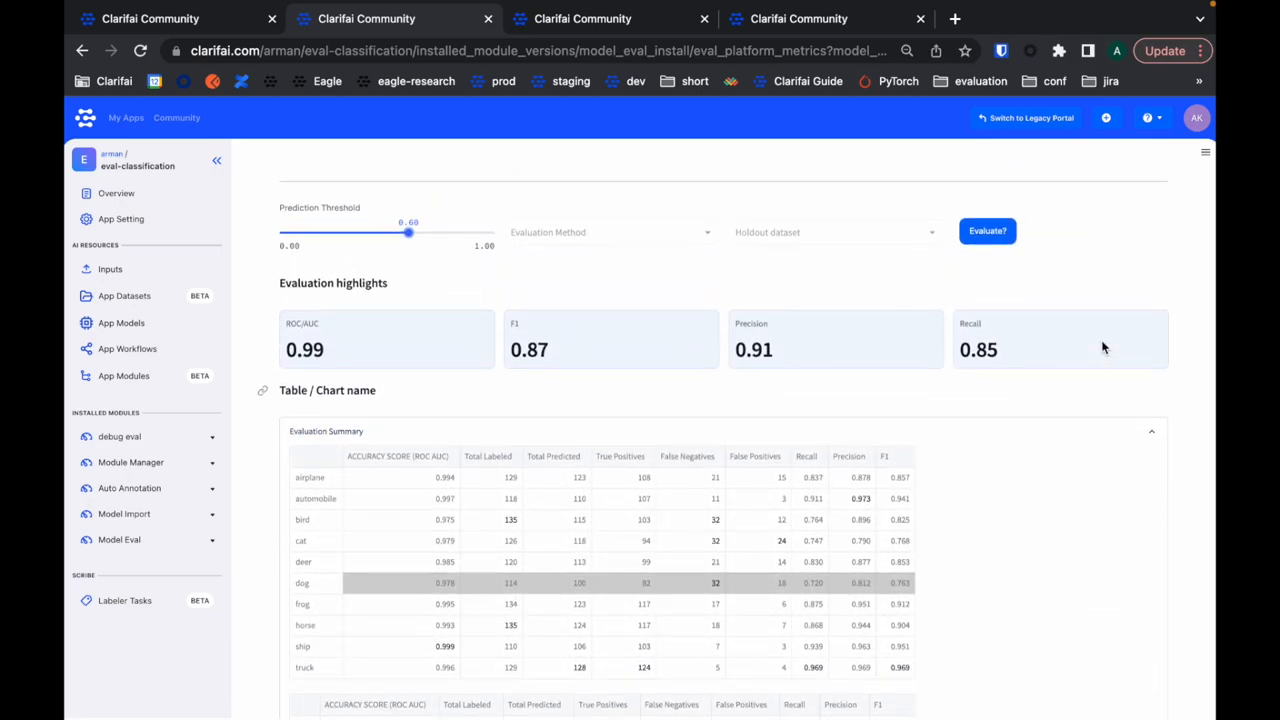
Scroll the demo-sandbox-text app's movie-review inputs grid.
{"action": "scroll", "scroll_direction": "up", "scroll_amount": 3}
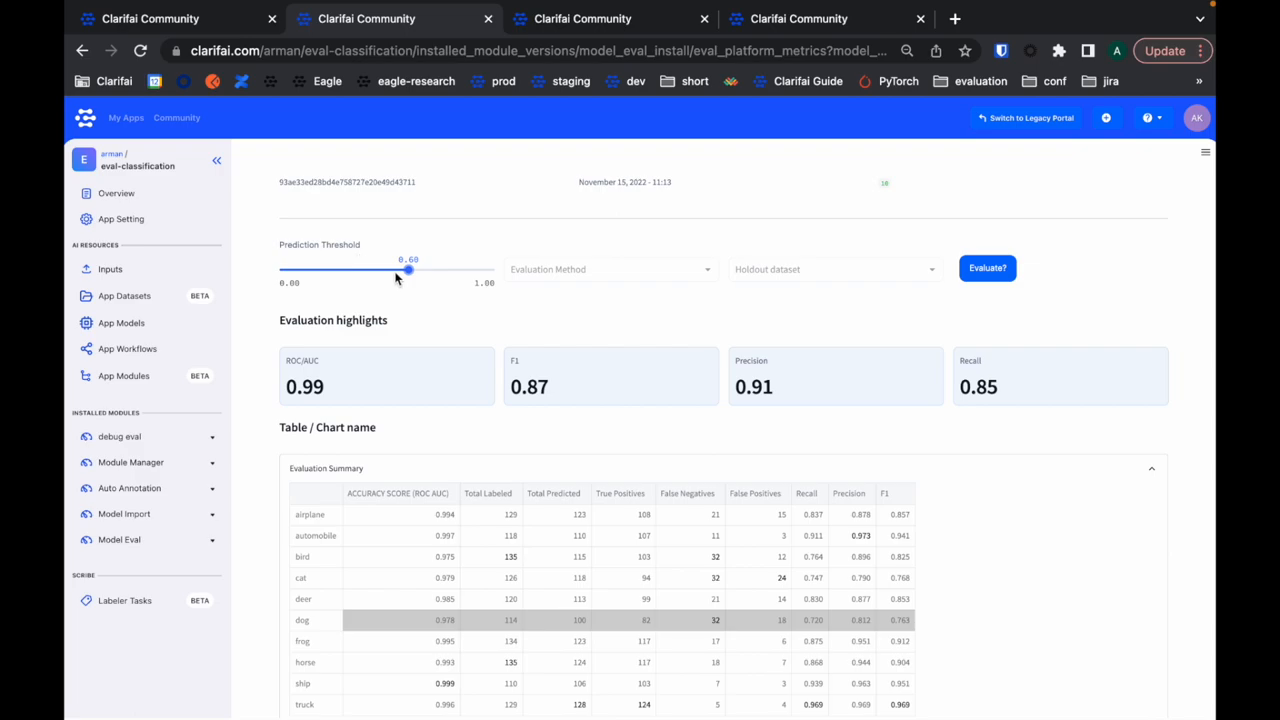
{"action": "scroll", "scroll_direction": "down", "scroll_amount": 3}
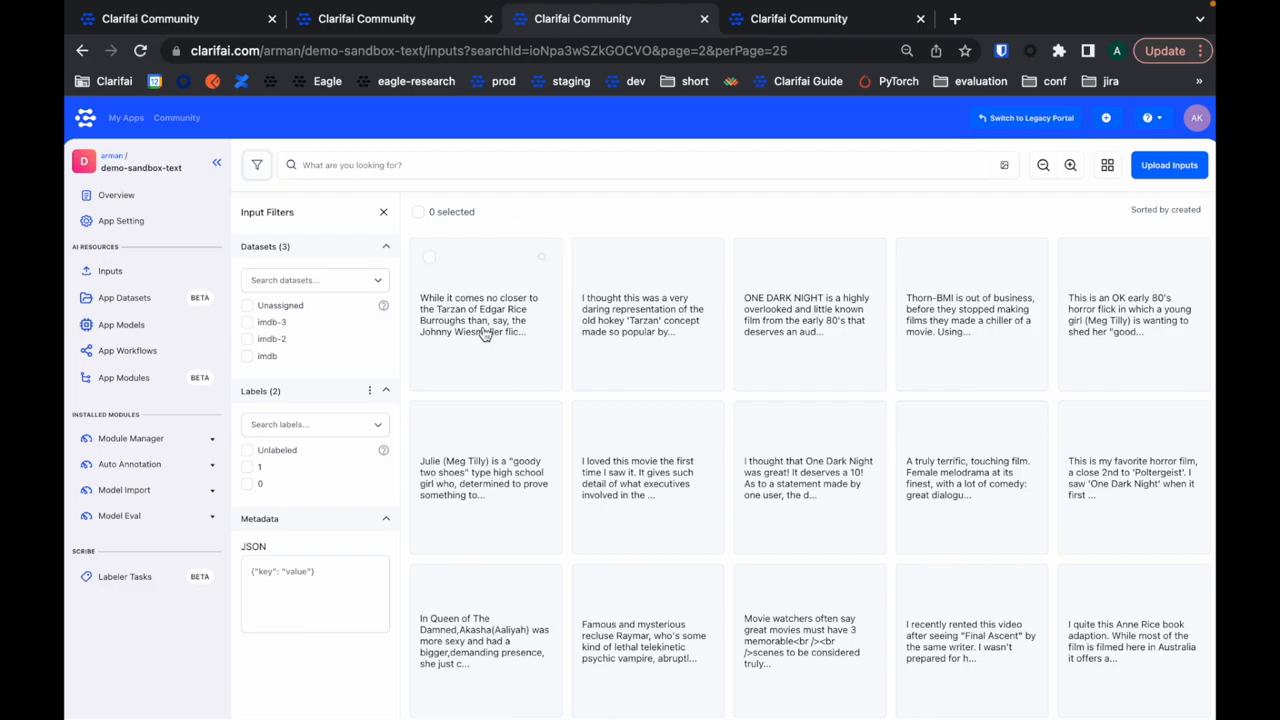
{"action": "mouse_move", "coordinate": [796, 204]}
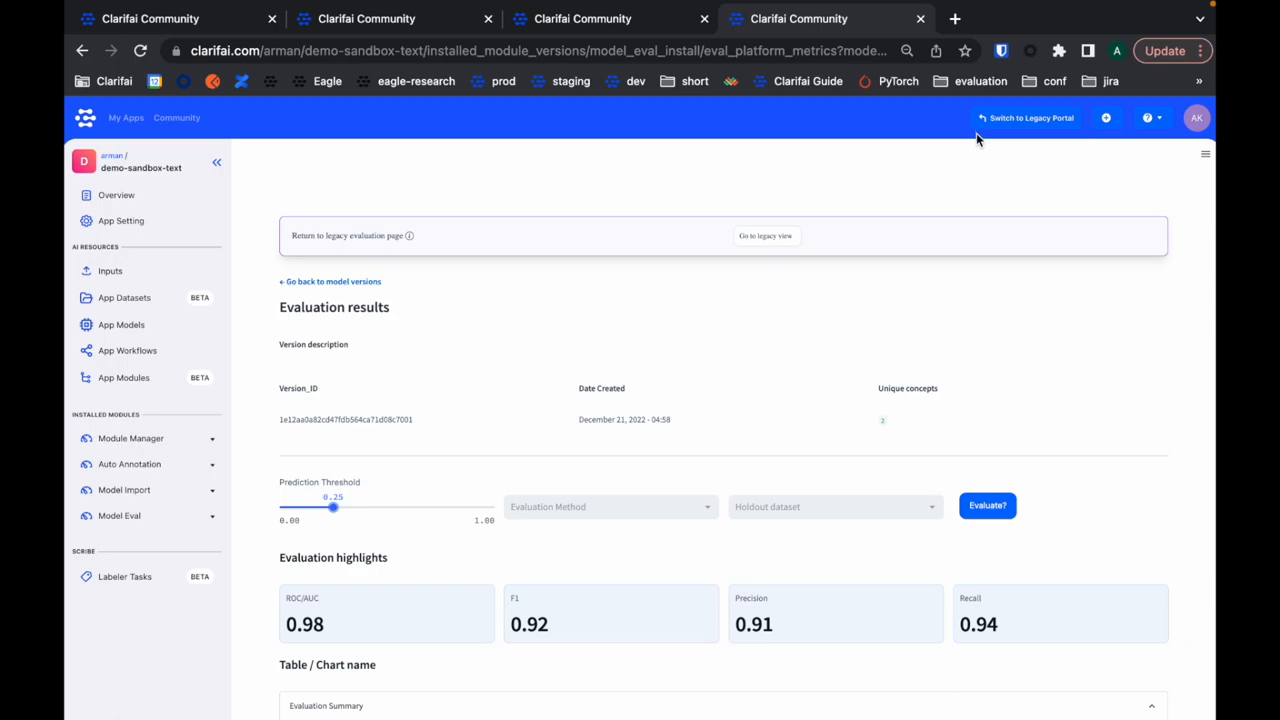
{"action": "scroll", "scroll_direction": "down", "scroll_amount": 3}
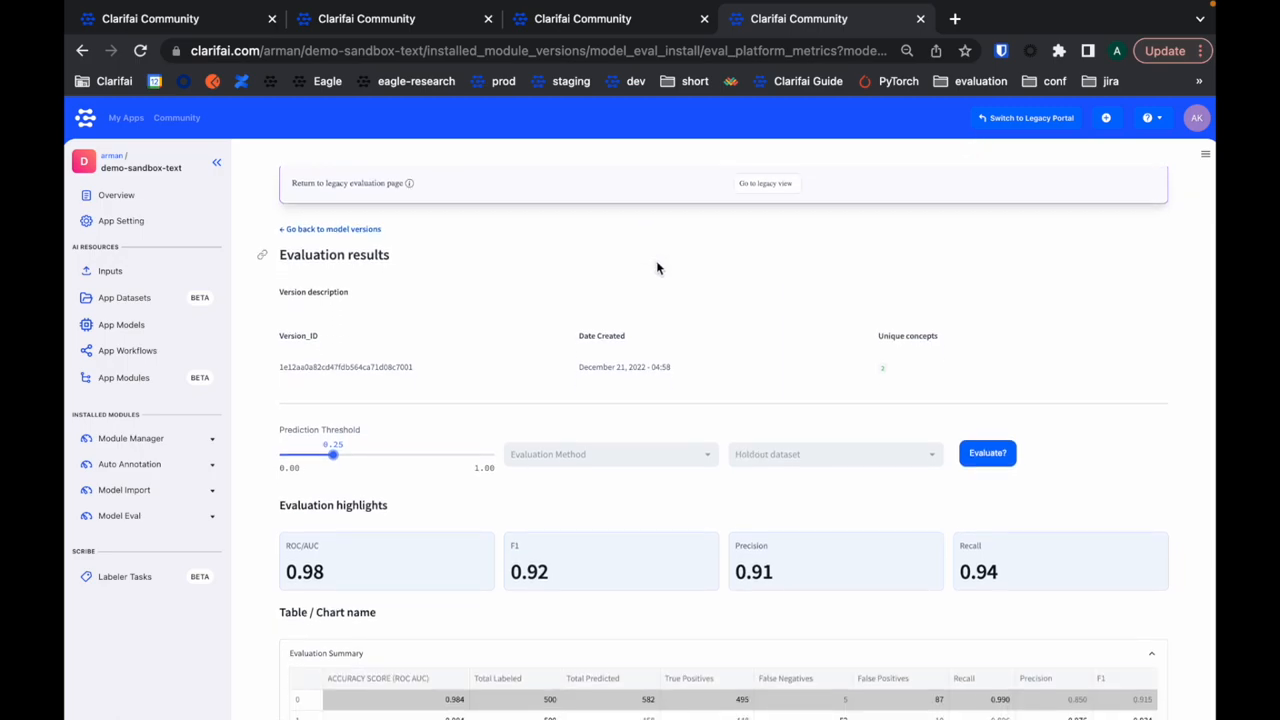
{"action": "scroll", "scroll_direction": "down", "scroll_amount": 3}
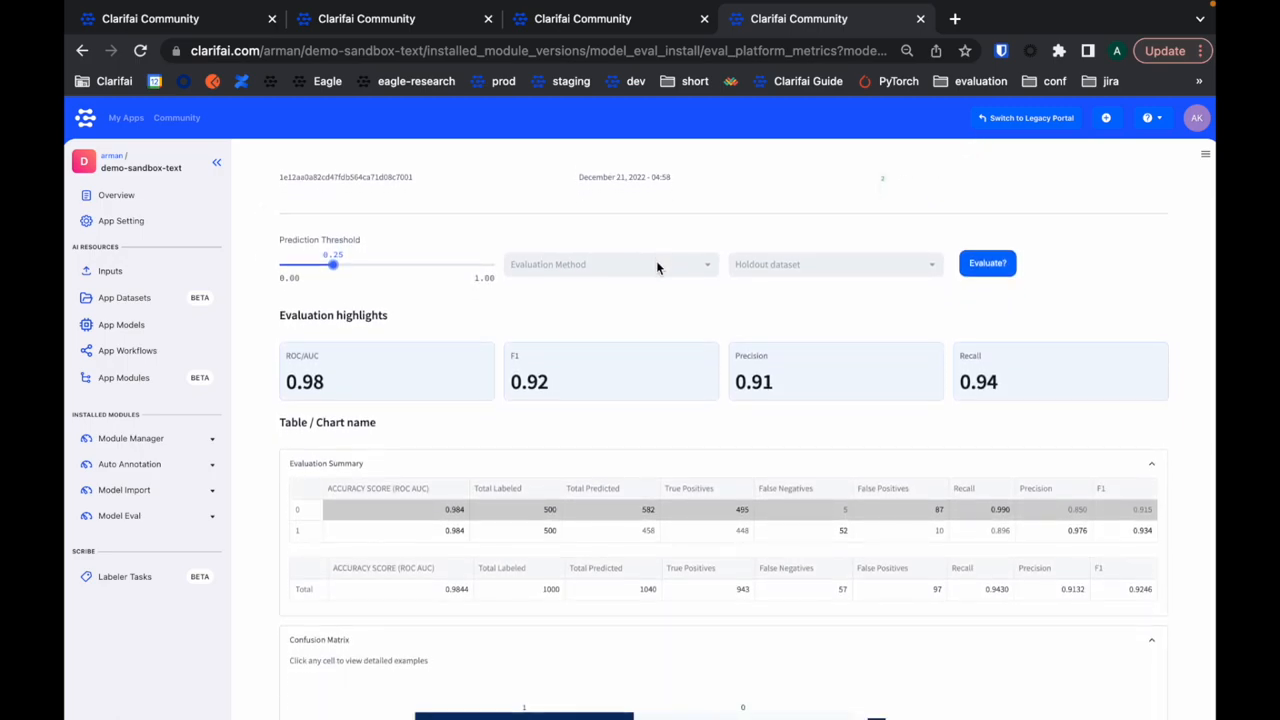
{"action": "scroll", "scroll_direction": "down", "scroll_amount": 3}
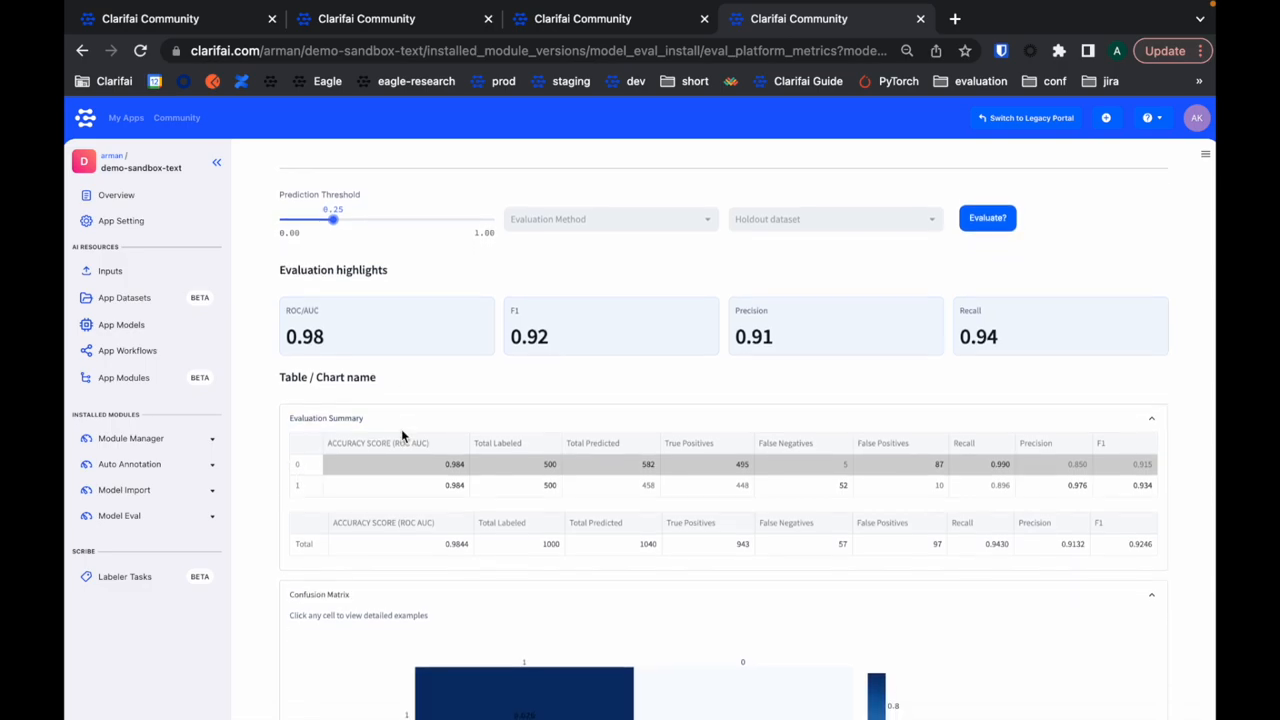
{"action": "scroll", "scroll_direction": "down", "scroll_amount": 3}
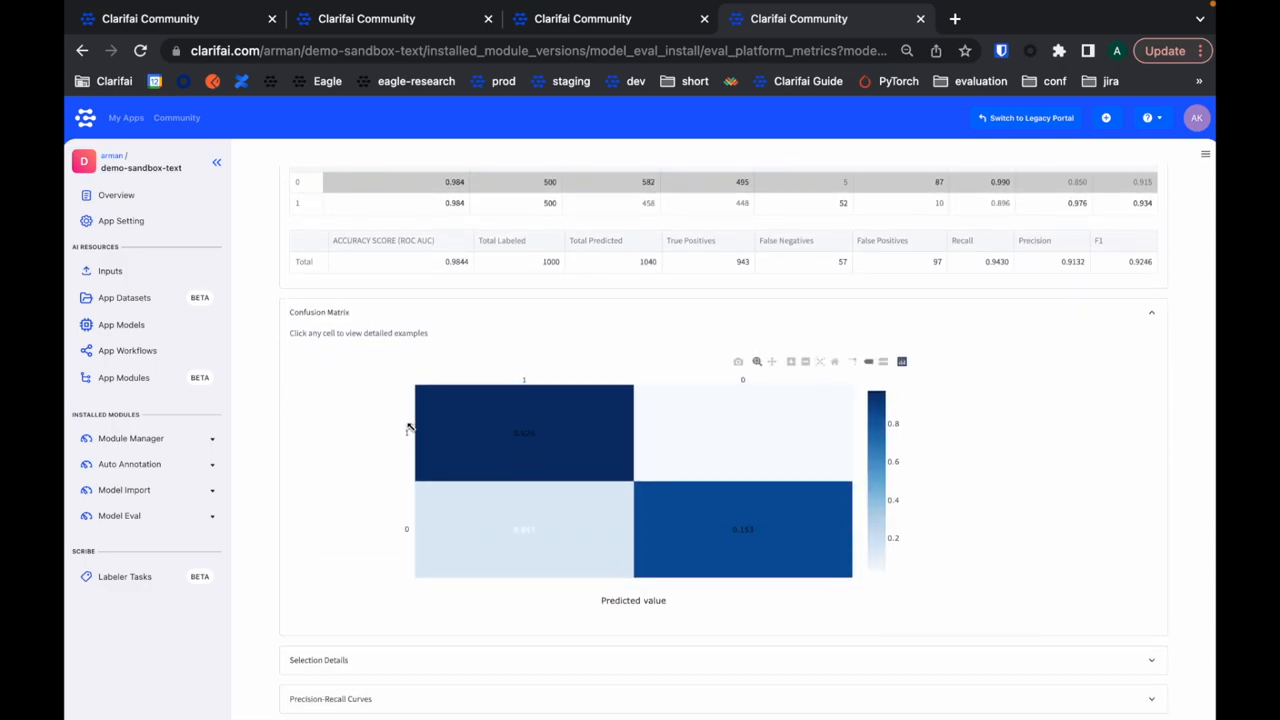
{"action": "mouse_move", "coordinate": [518, 544]}
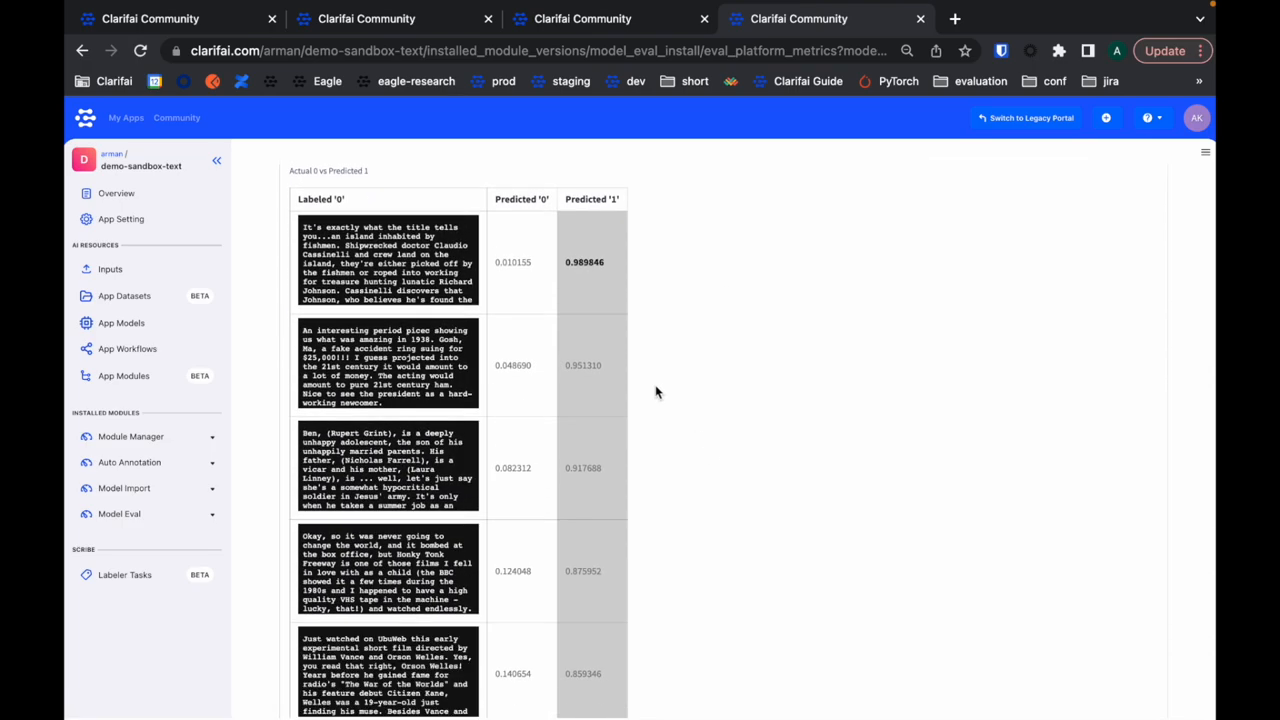
{"action": "mouse_move", "coordinate": [404, 420]}
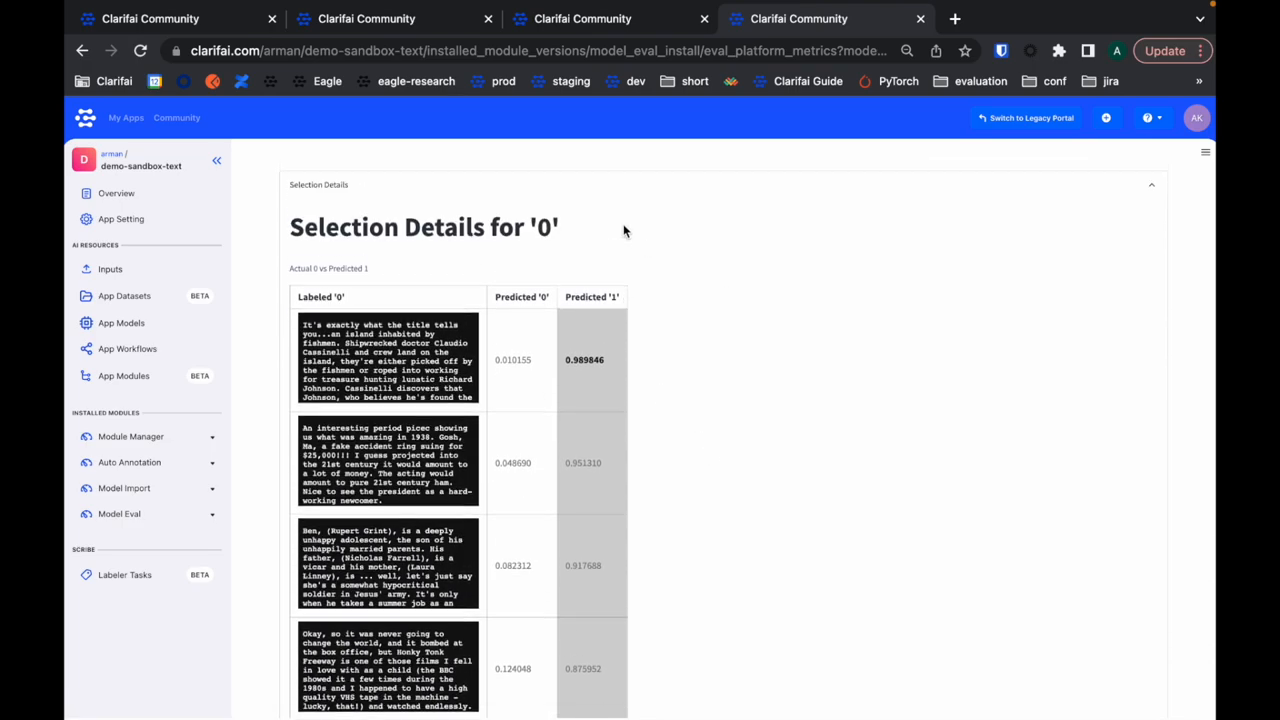
Scroll through the Selection Details for label '0' movie-review texts and their scores.
{"action": "scroll", "scroll_direction": "down", "scroll_amount": 3}
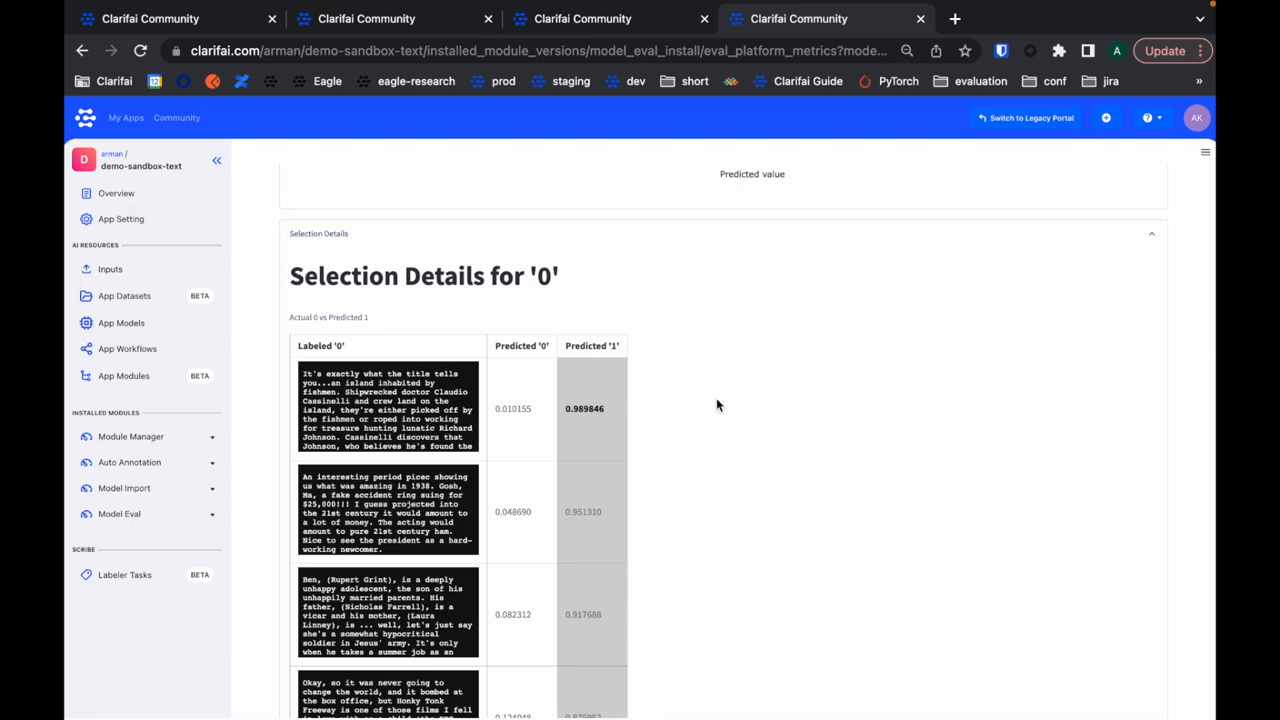
{"action": "scroll", "scroll_direction": "down", "scroll_amount": 3}
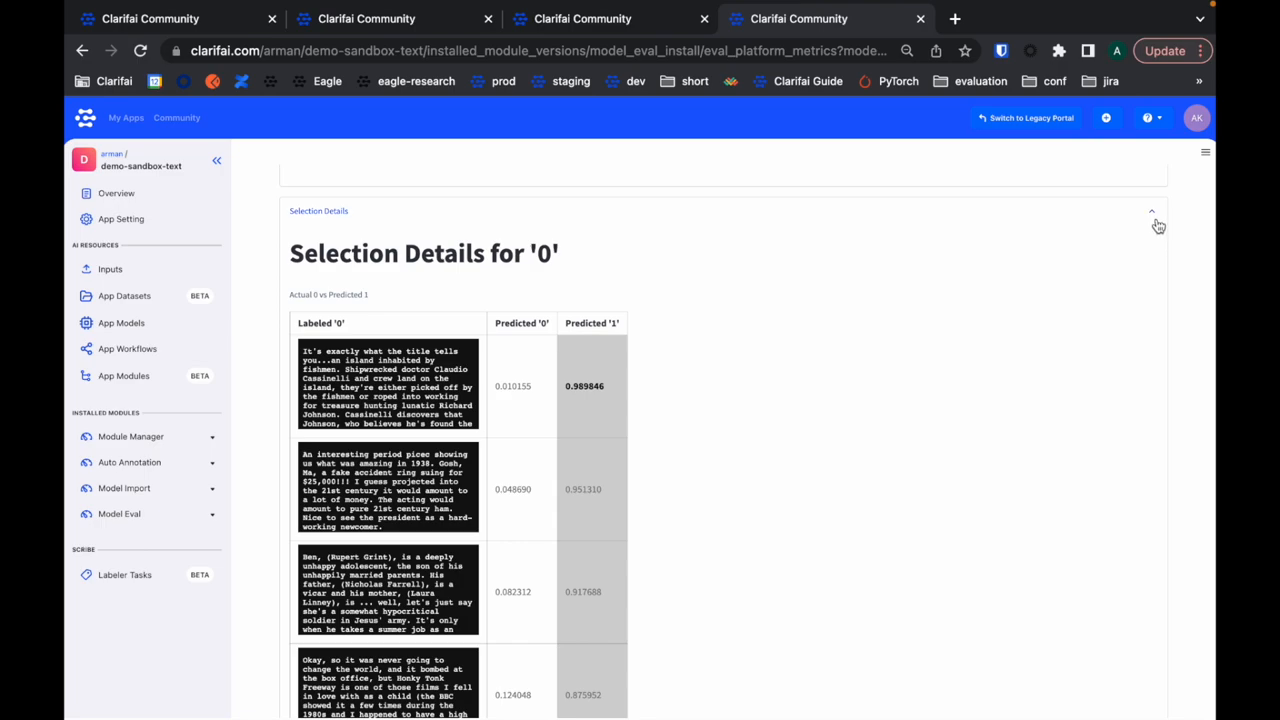
{"action": "mouse_move", "coordinate": [1154, 218]}
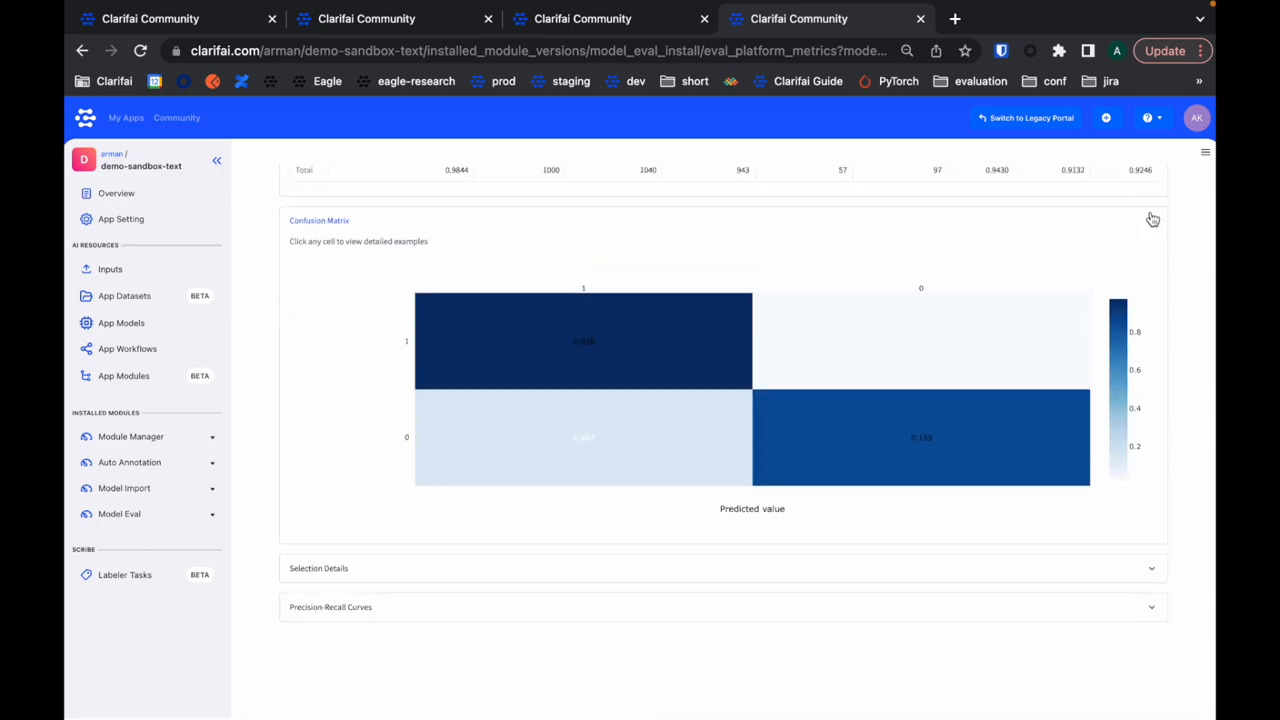
Set the Prediction Threshold to 0.50 and review the recomputed precision 0.93, recall 0.92, F1 0.92.
{"action": "scroll", "scroll_direction": "up", "scroll_amount": 3}
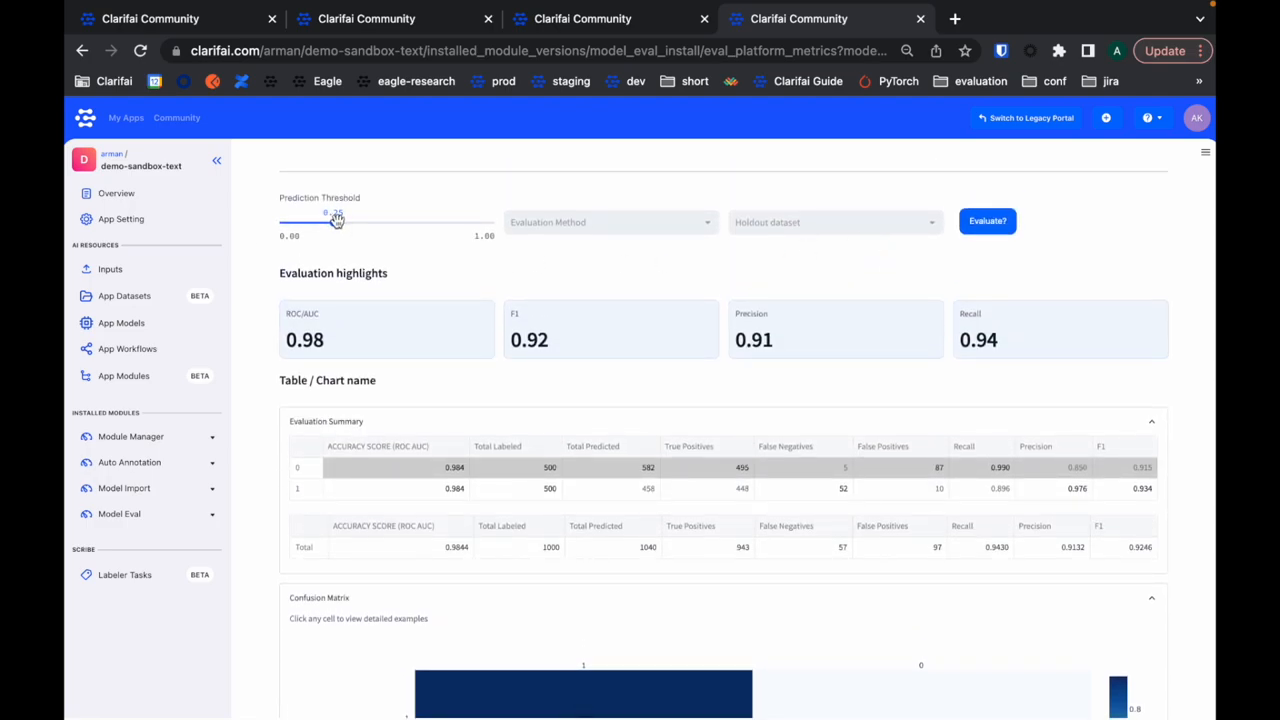
{"action": "left_click_drag", "start_coordinate": [328, 220], "coordinate": [388, 218]}
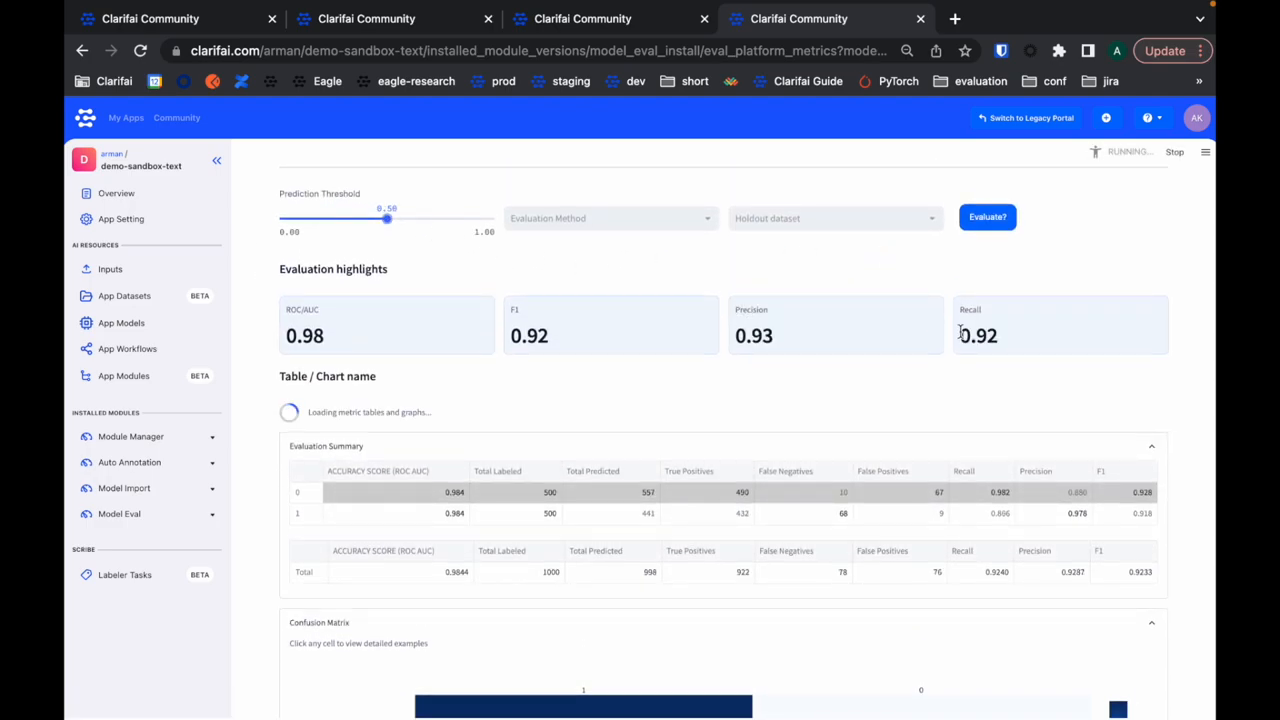
{"action": "scroll", "scroll_direction": "down", "scroll_amount": 3}
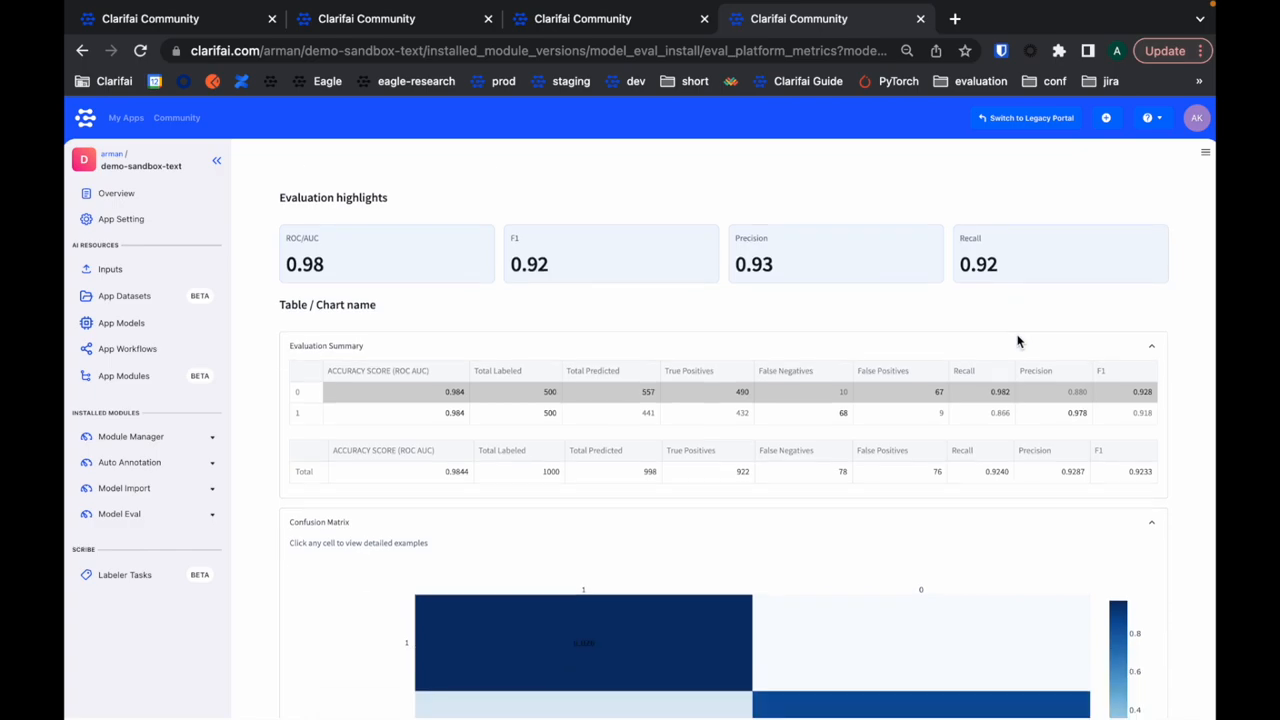
{"action": "scroll", "scroll_direction": "down", "scroll_amount": 3}
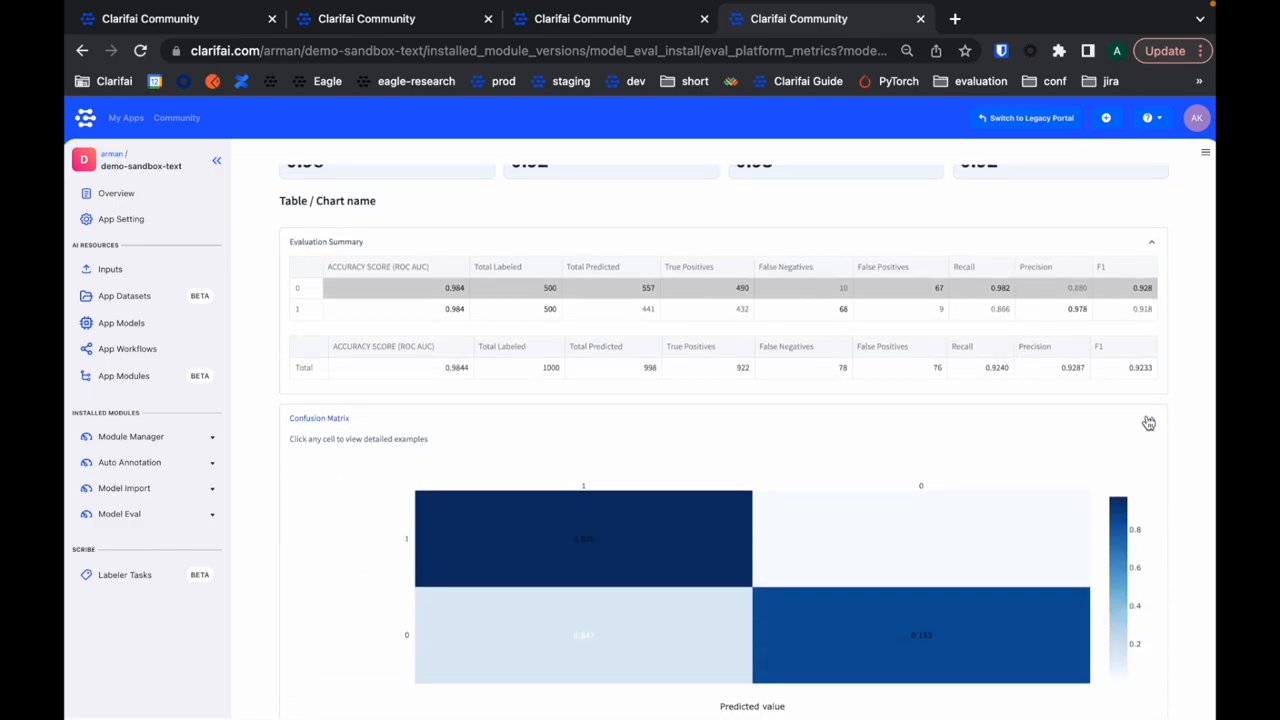